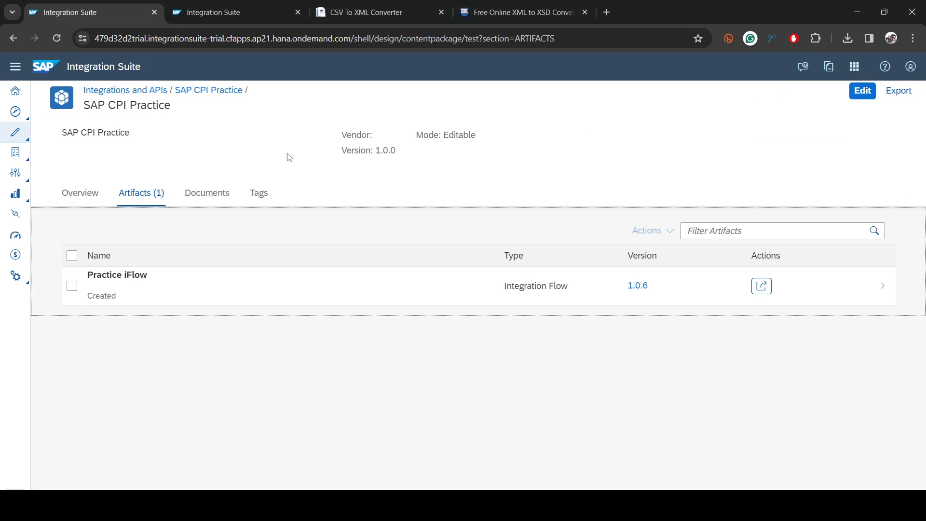
mouse_move(104, 256)
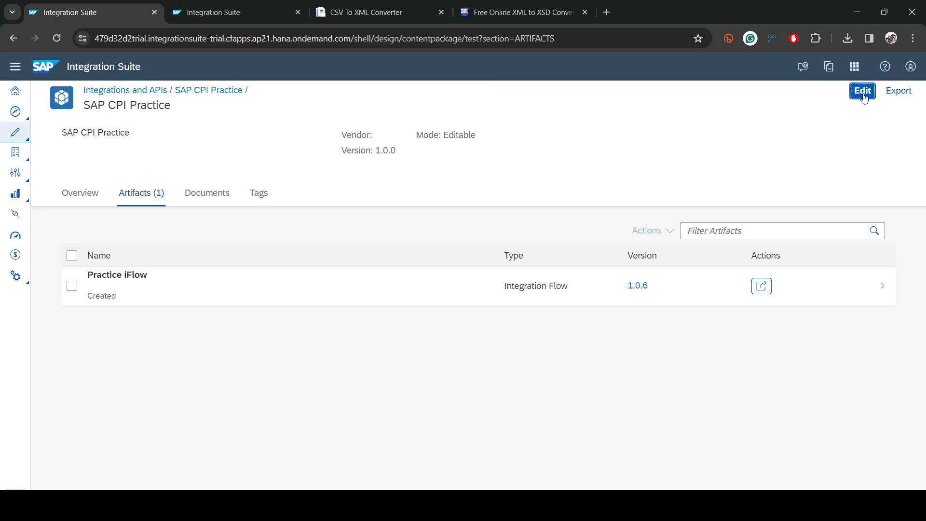
- Switch the SAP CPI Practice package into edit mode
left_click(862, 91)
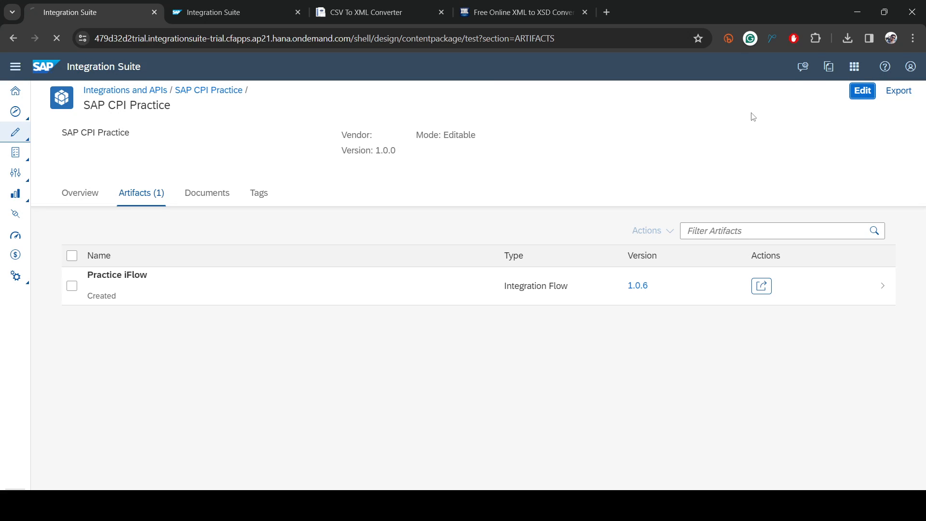
mouse_move(766, 128)
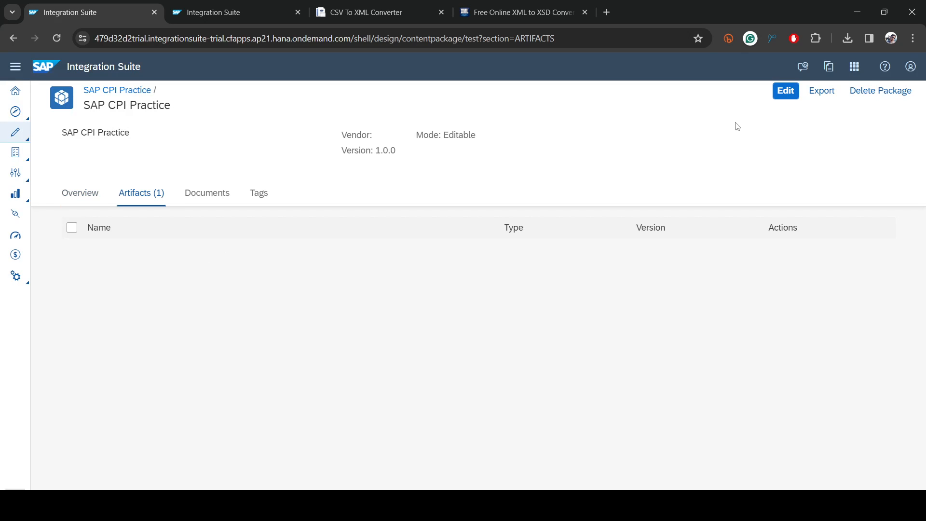
mouse_move(654, 170)
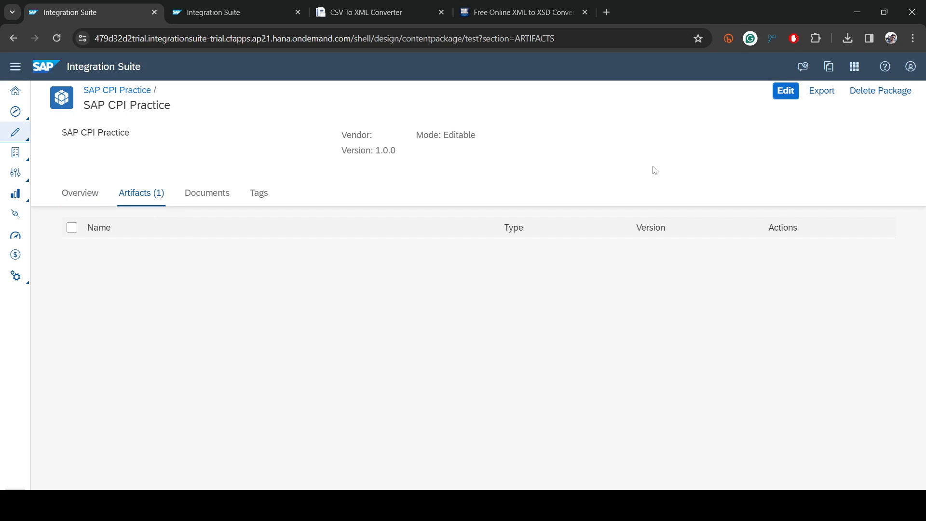
left_click(784, 91)
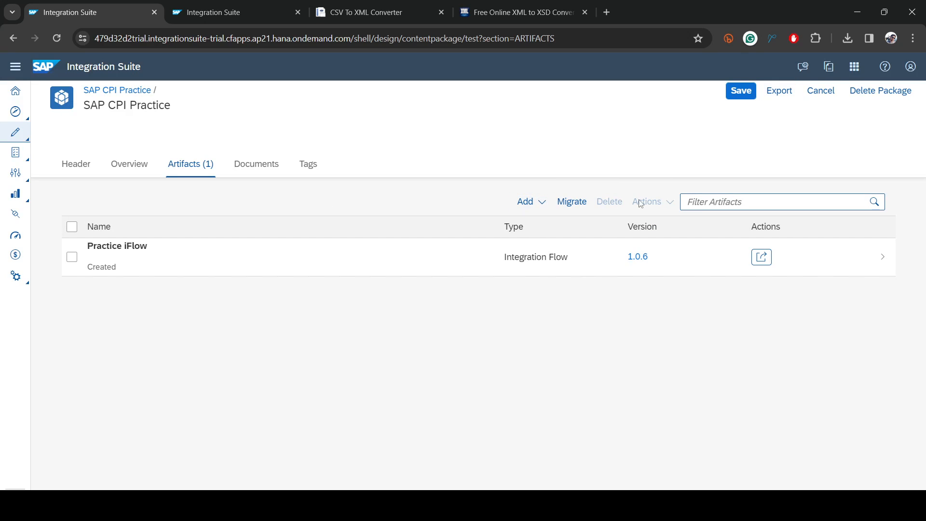
left_click(527, 202)
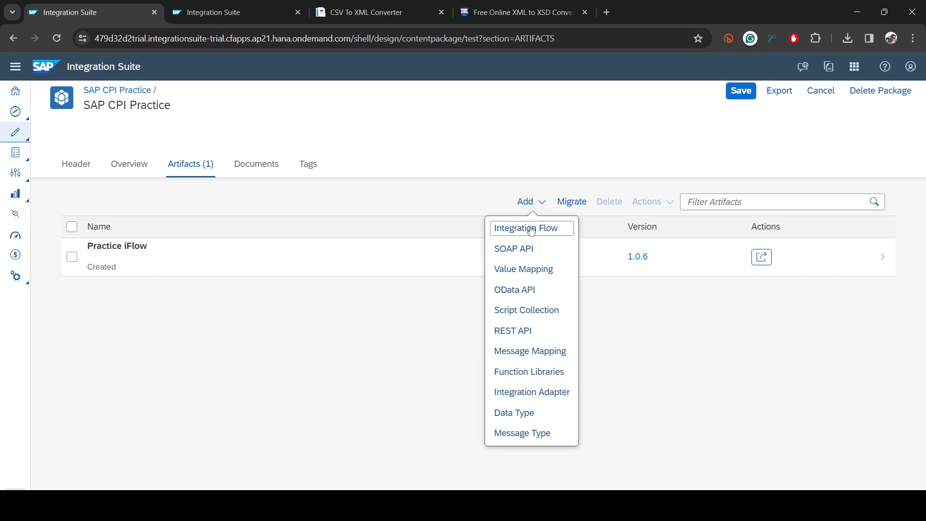
mouse_move(518, 412)
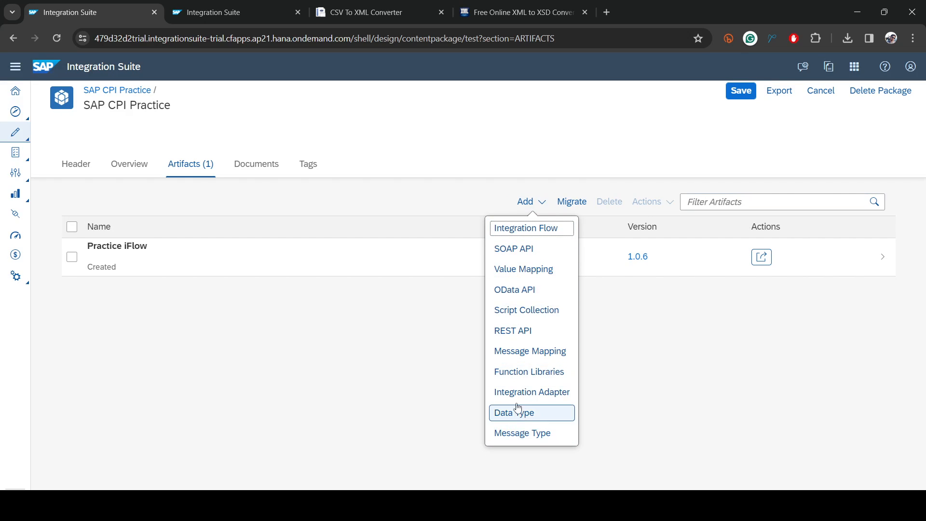
mouse_move(513, 269)
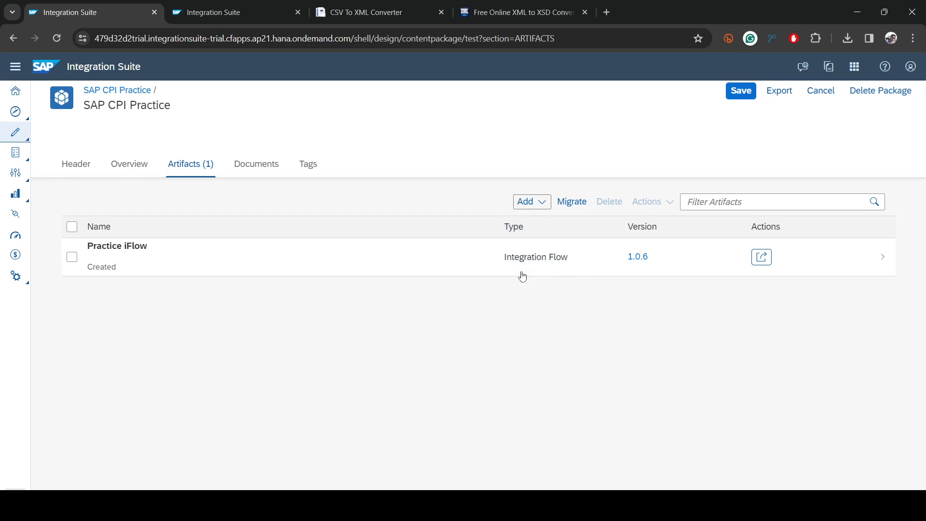
left_click(527, 202)
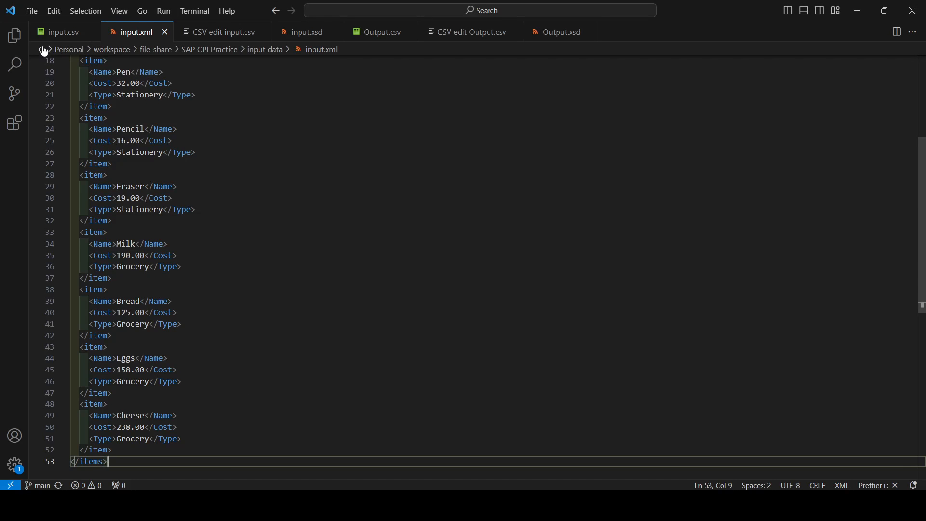
- Show input.csv as a table of Name, Cost and Type rows
left_click(61, 32)
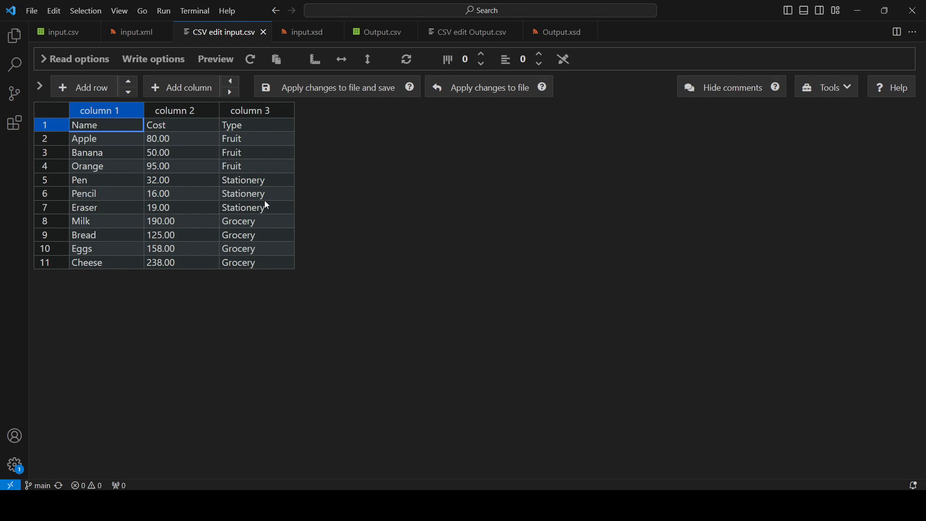
mouse_move(588, 212)
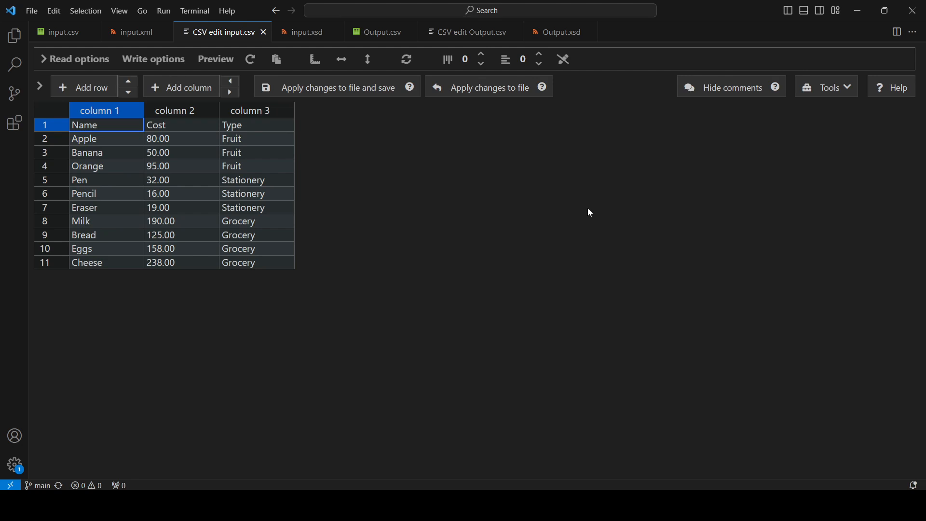
mouse_move(472, 206)
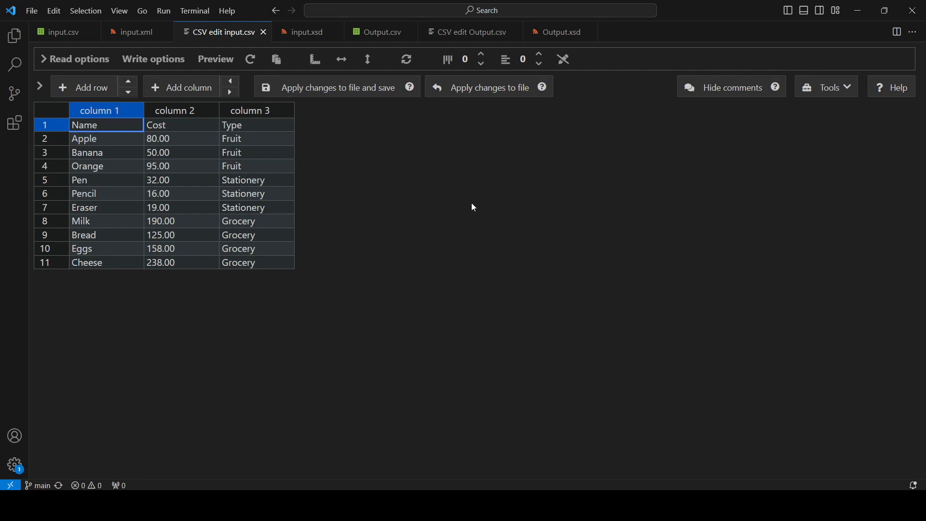
mouse_move(178, 490)
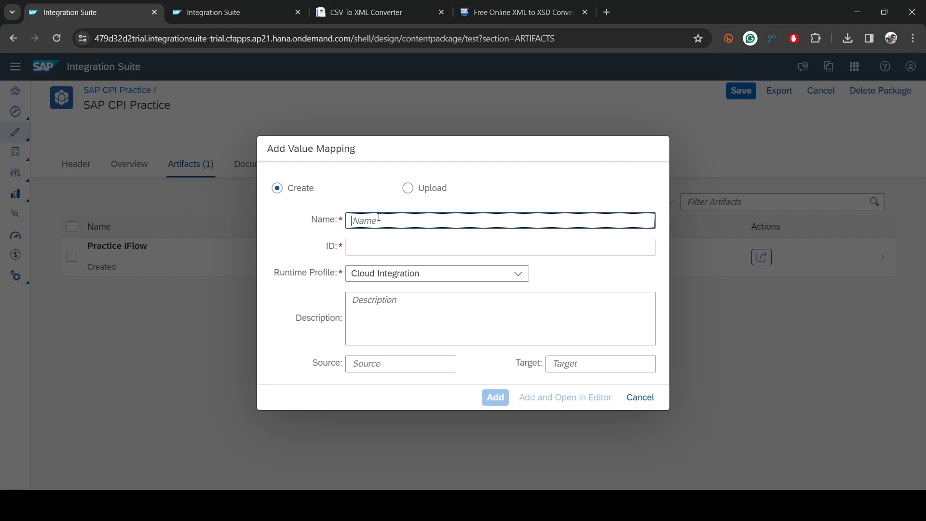
- Add a value mapping artifact named DiscountVM and open it
type("D")
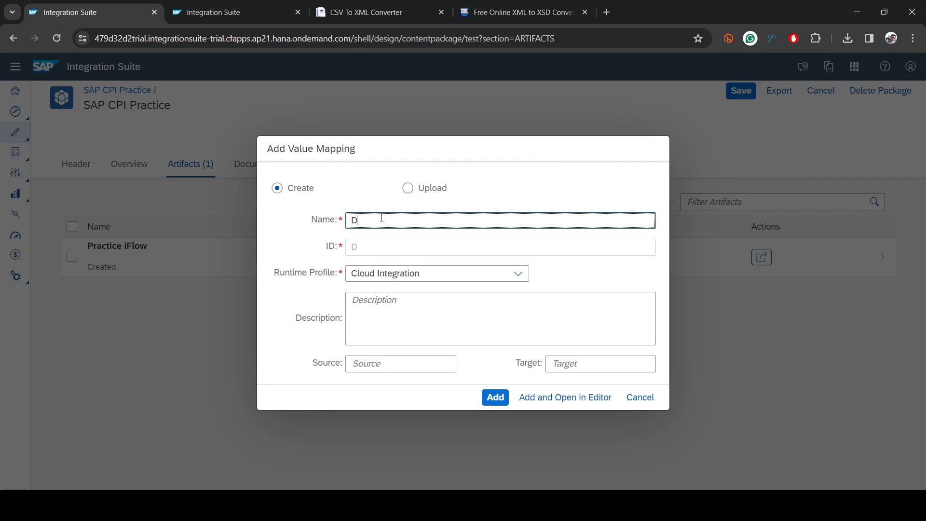
type("iscount")
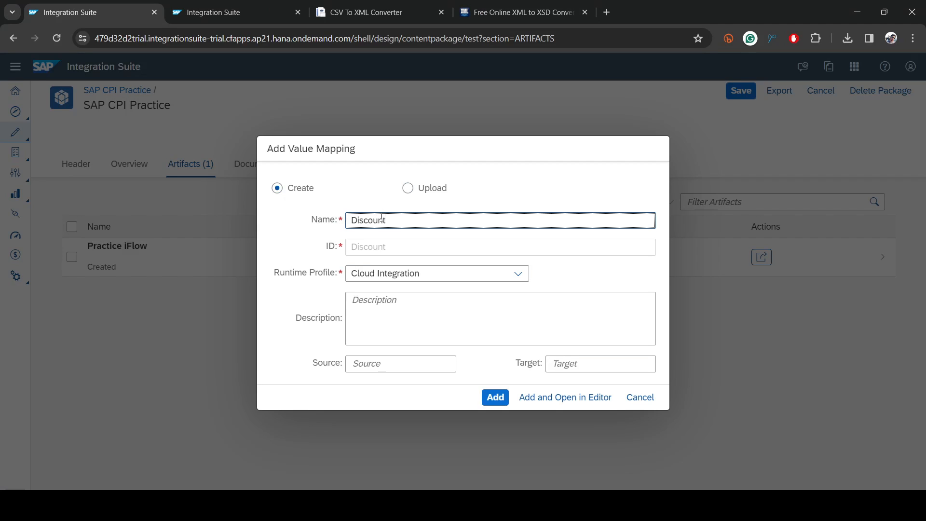
type("VM")
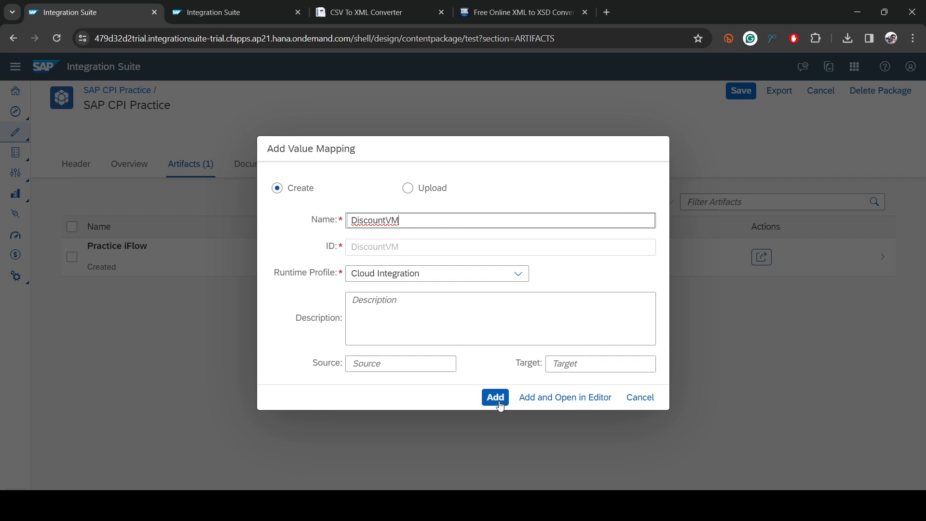
mouse_move(496, 400)
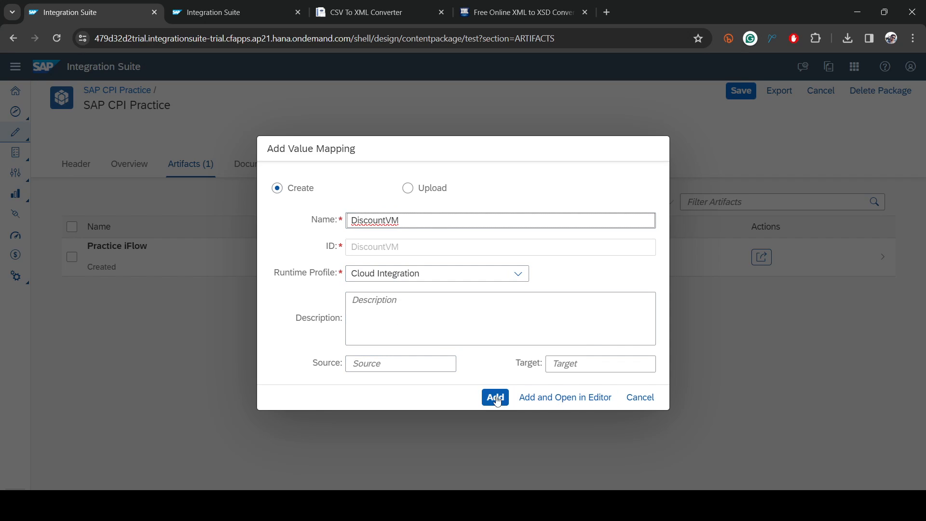
left_click(495, 397)
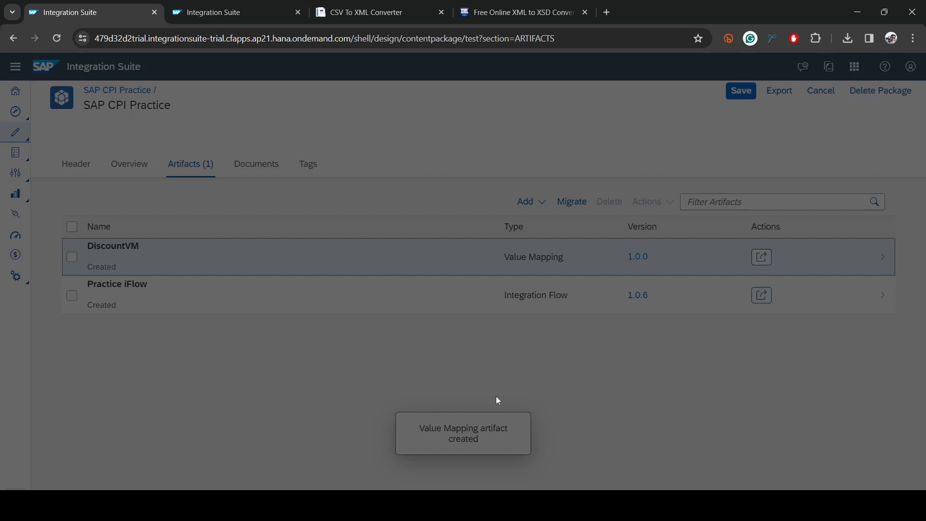
left_click(73, 256)
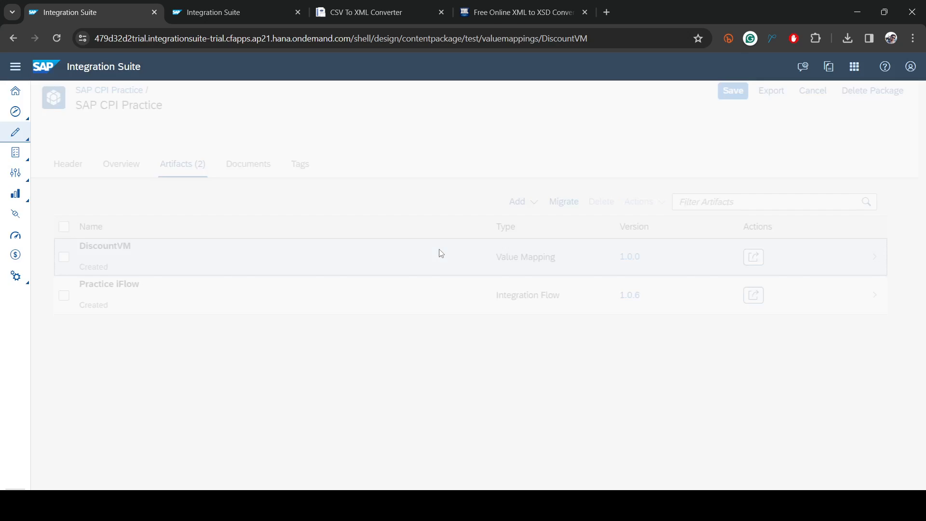
- Make the DiscountVM value mapping editable
left_click(105, 246)
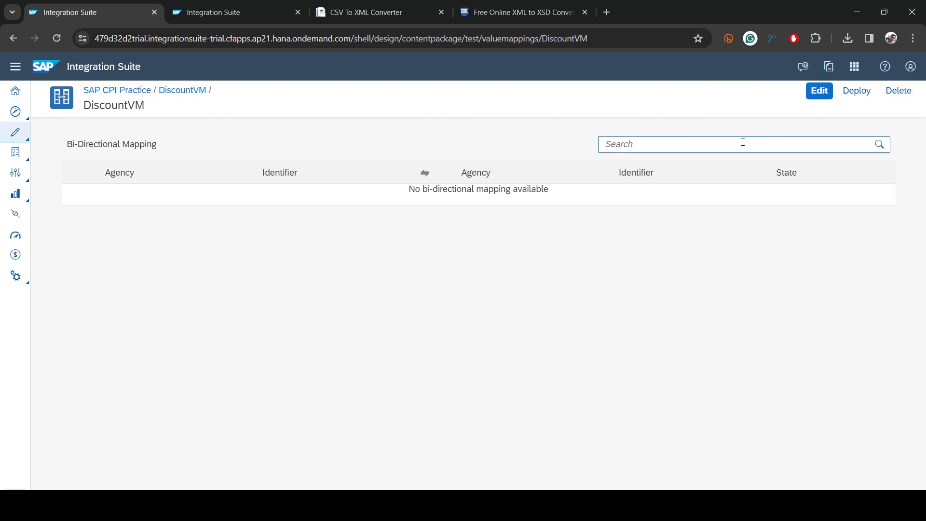
left_click(819, 91)
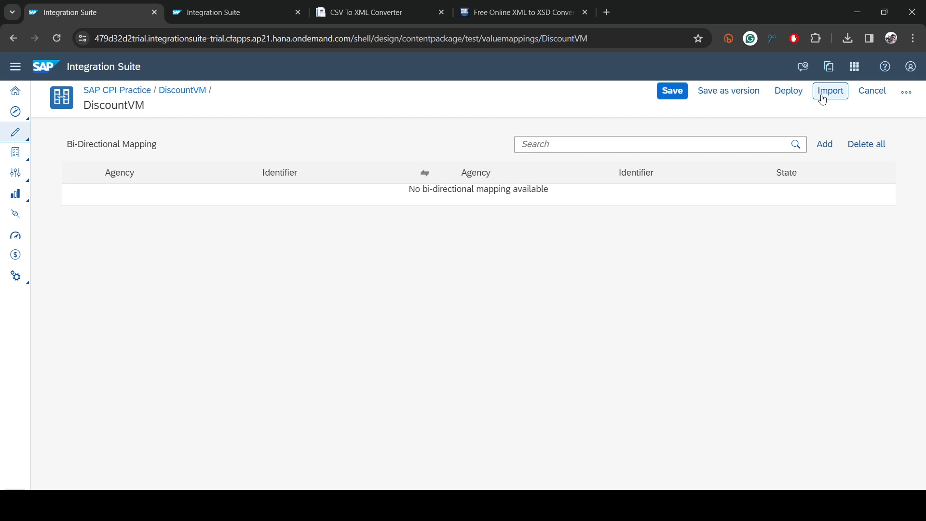
left_click(824, 143)
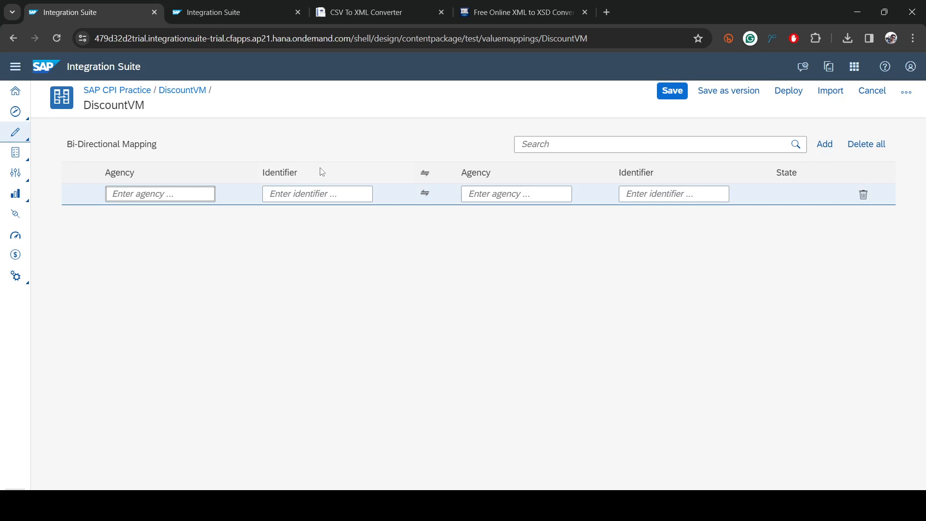
mouse_move(330, 217)
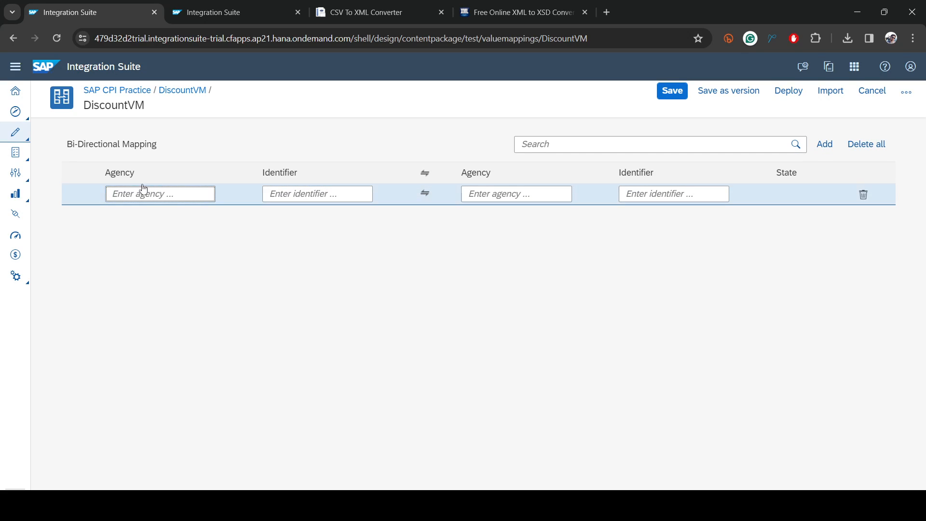
mouse_move(141, 188)
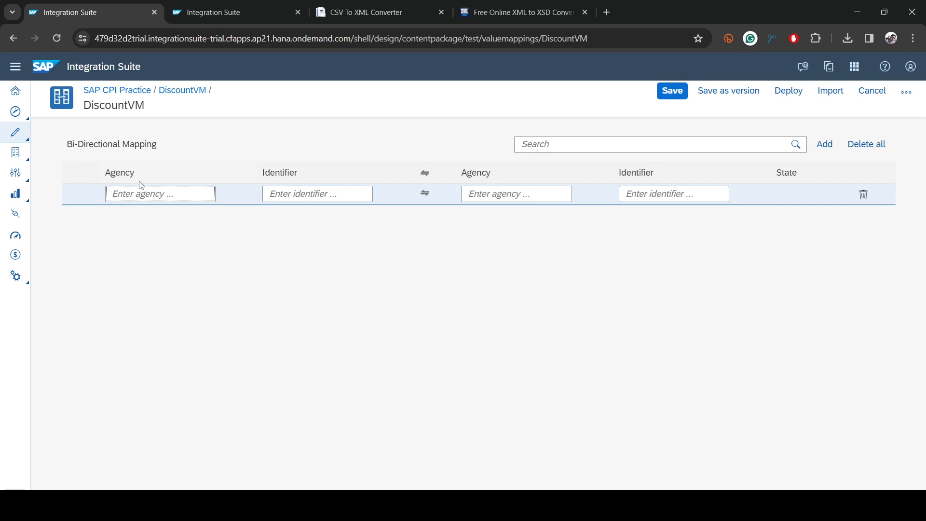
- Enter source agency S1 and target agency T1 in the first mapping row
left_click(159, 193)
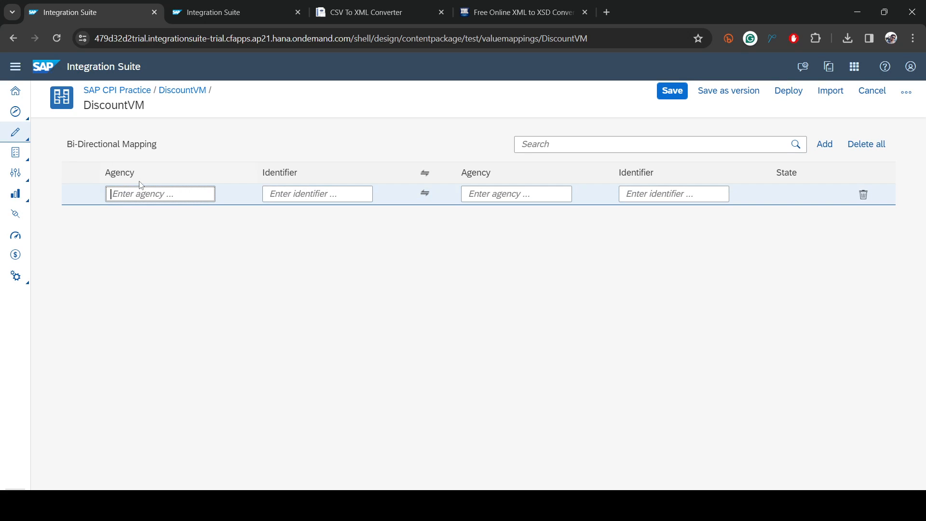
left_click(159, 194)
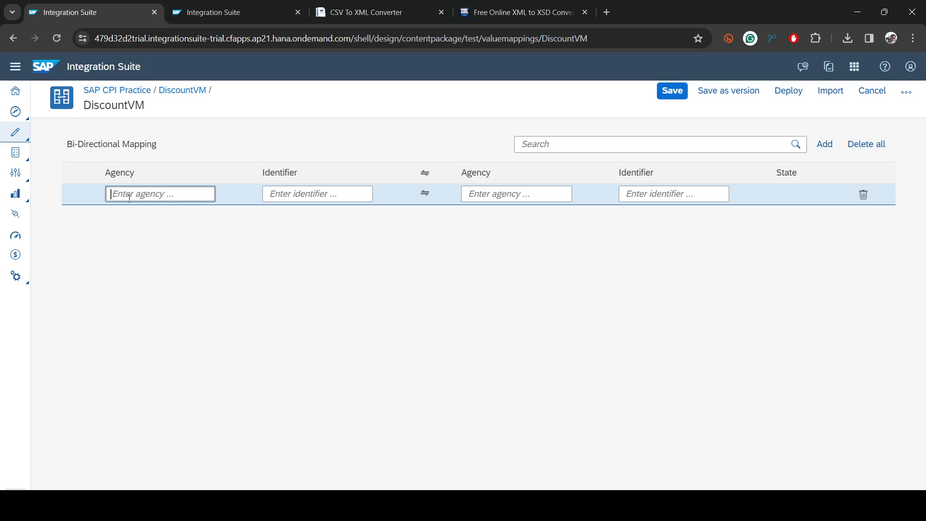
type("S")
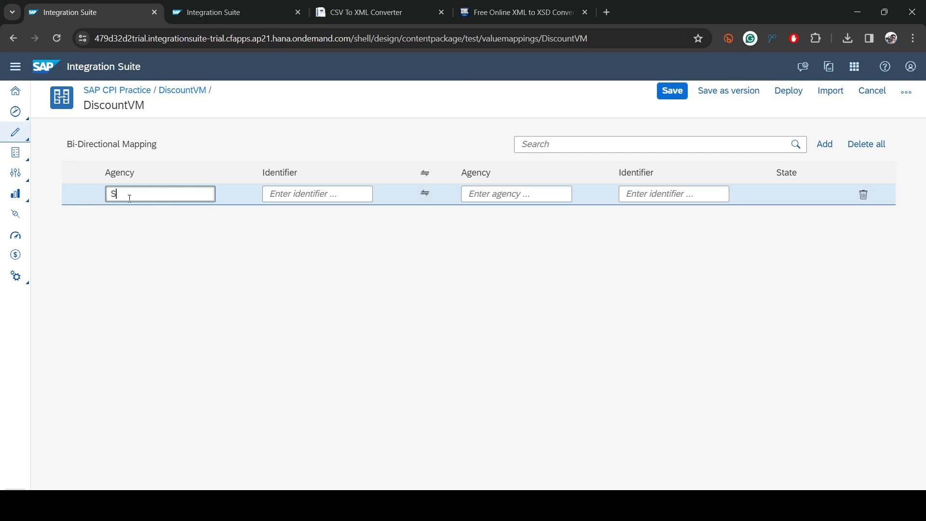
type("1")
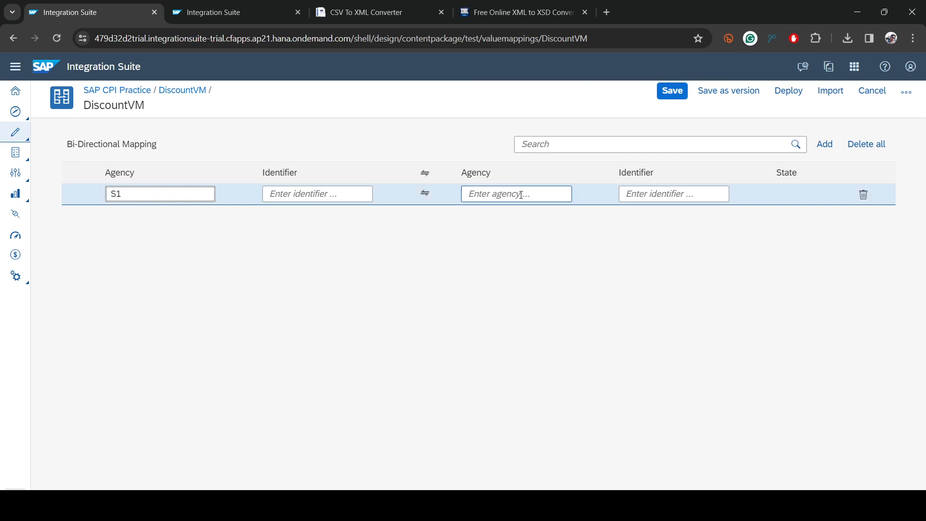
type("T1")
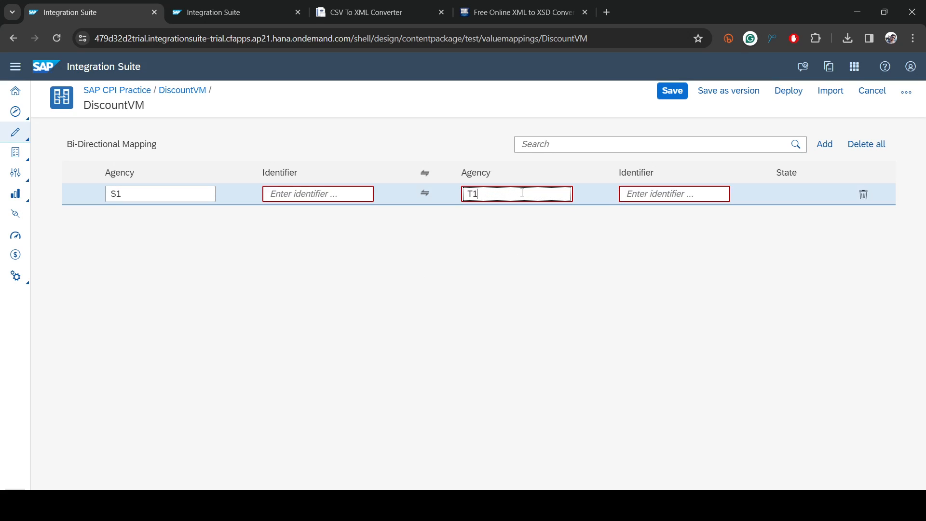
- Set the source identifier to Type and the target identifier to Discount
left_click(317, 194)
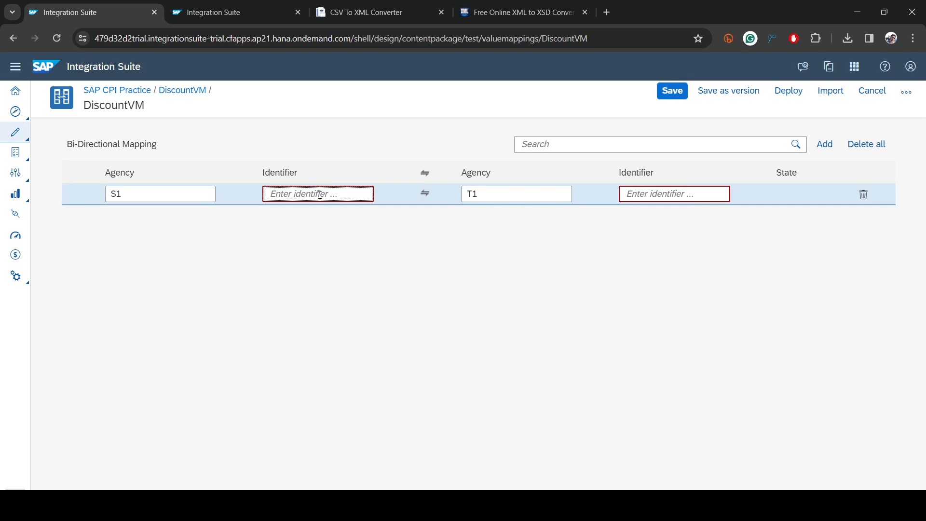
type("Type")
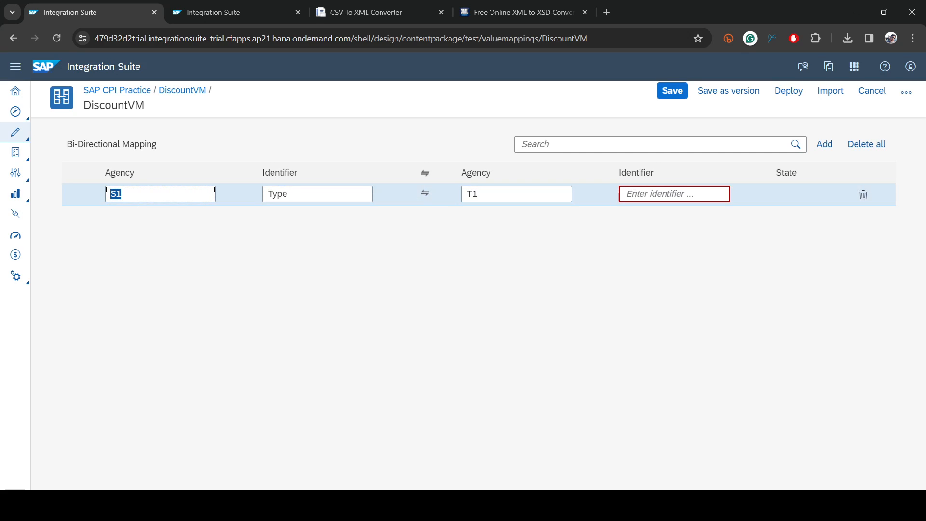
left_click(318, 194)
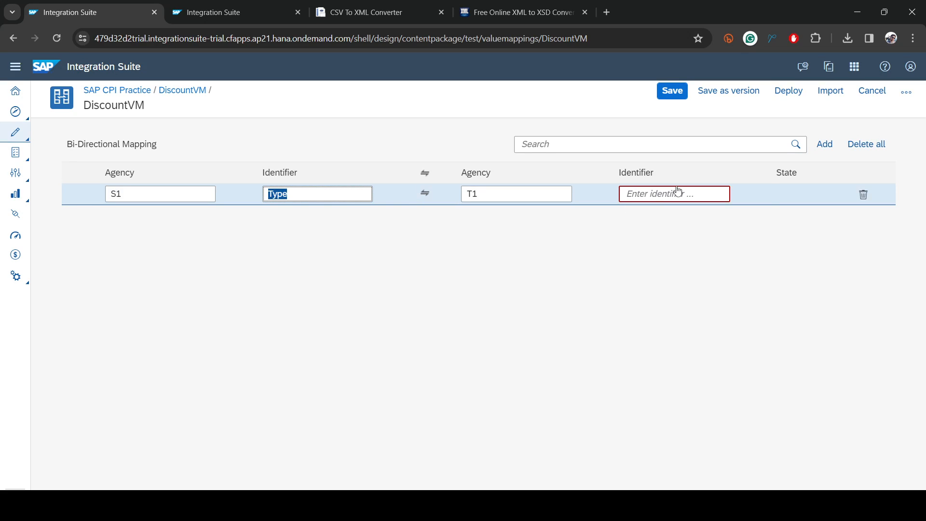
type("D")
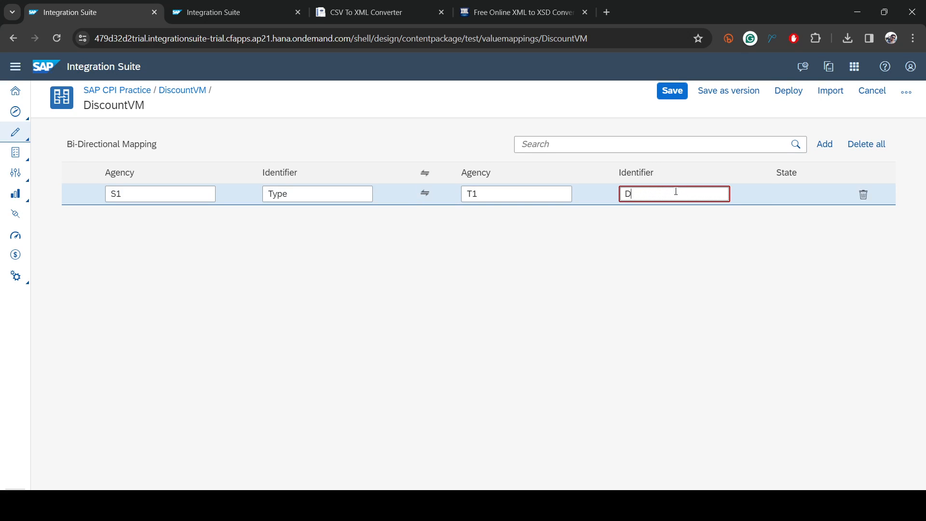
type("iscount")
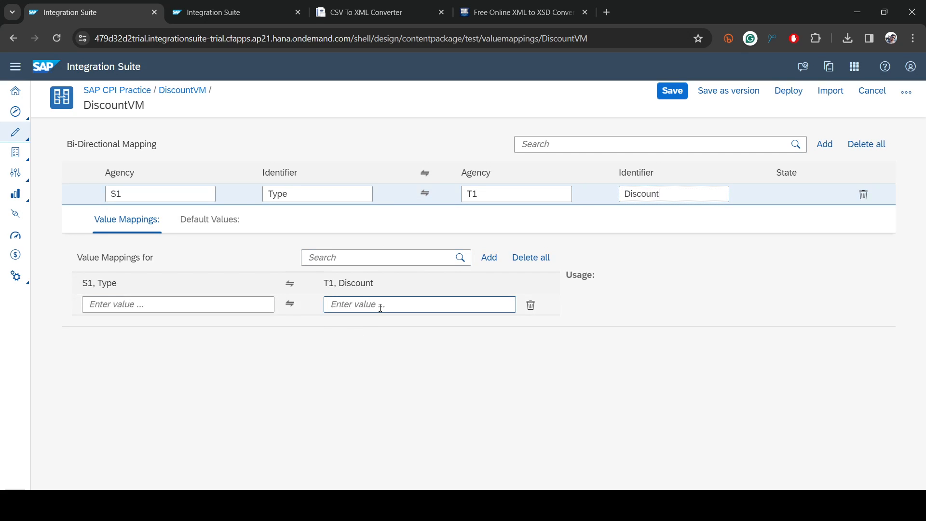
- Add value rows Grocery 30, Stationery 20 and Fruit 10
left_click(177, 304)
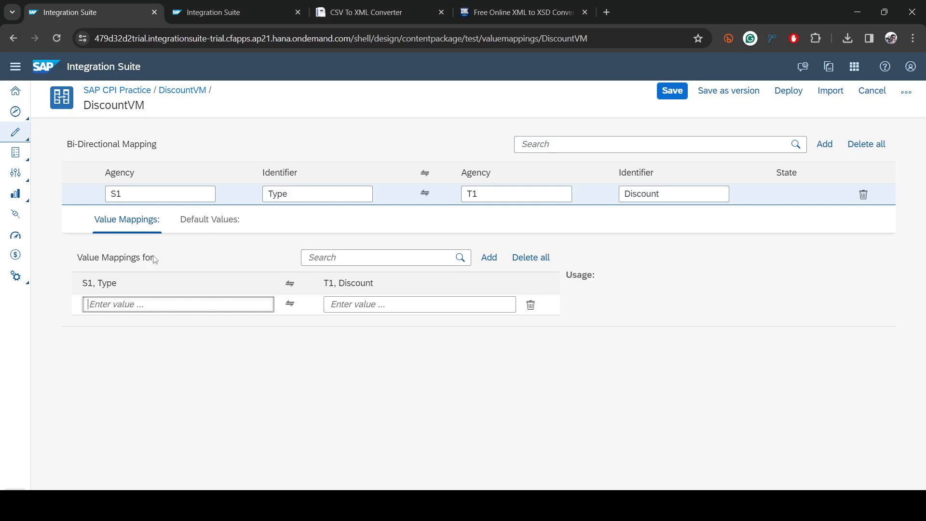
type("Fruit")
type("Grocery")
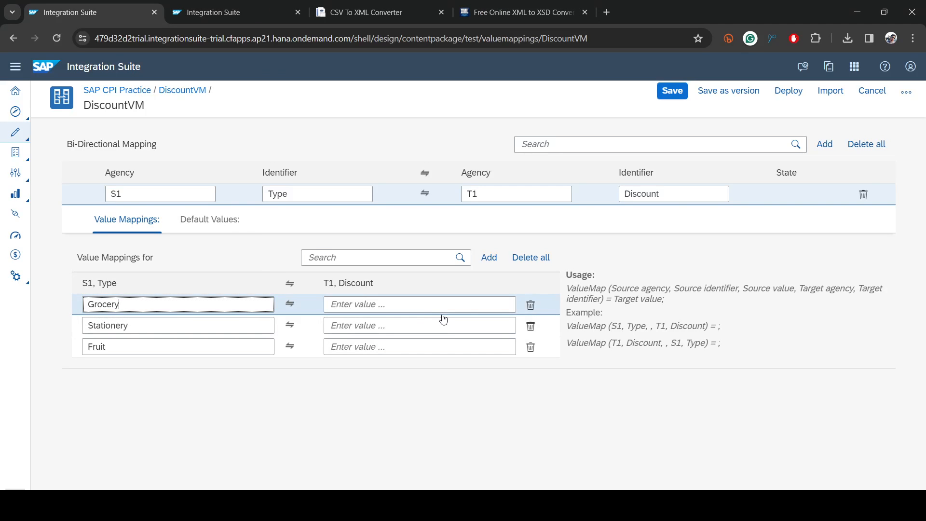
left_click(420, 304)
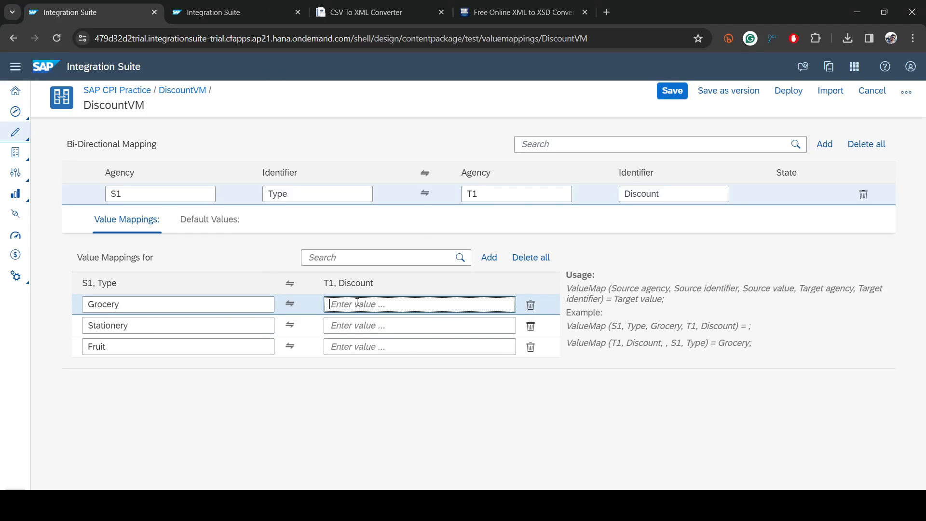
type("30")
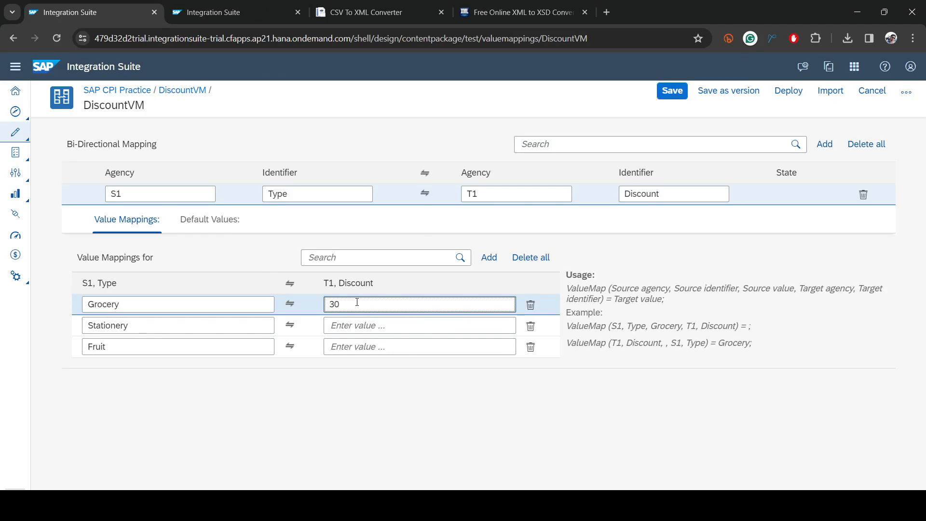
type("20")
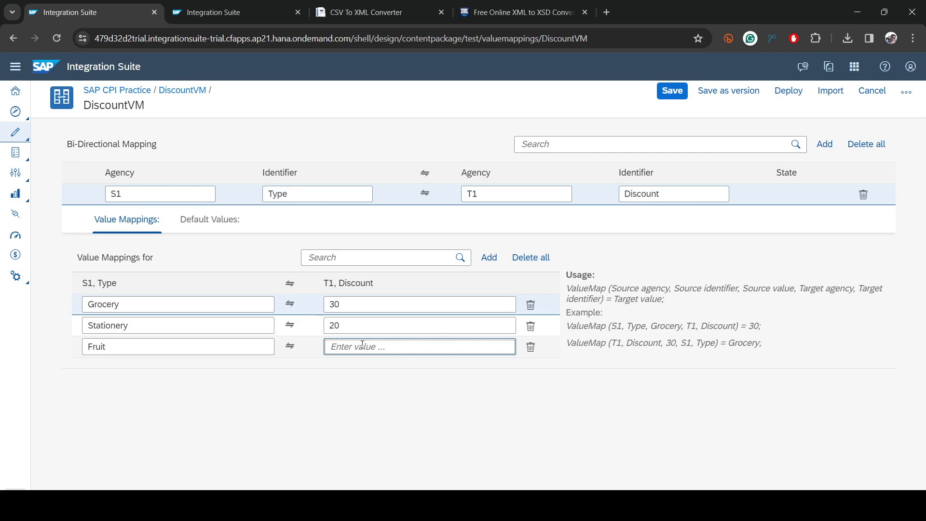
type("10")
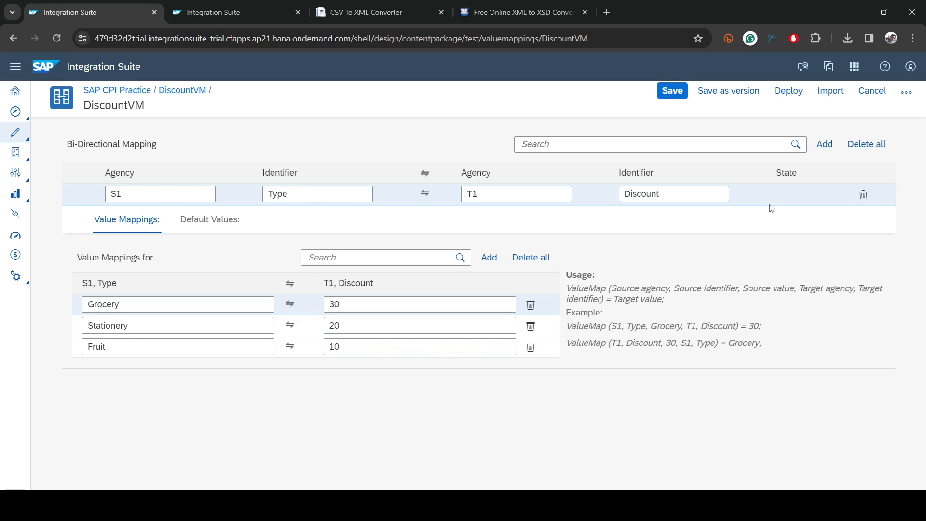
- Save DiscountVM as version 1.0.1 and return to the Practice iFlow
left_click(488, 257)
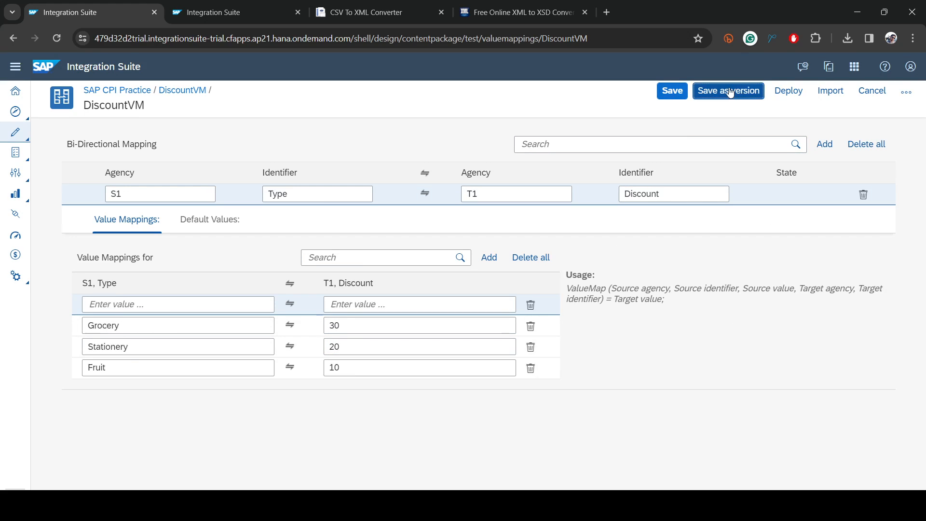
left_click(727, 91)
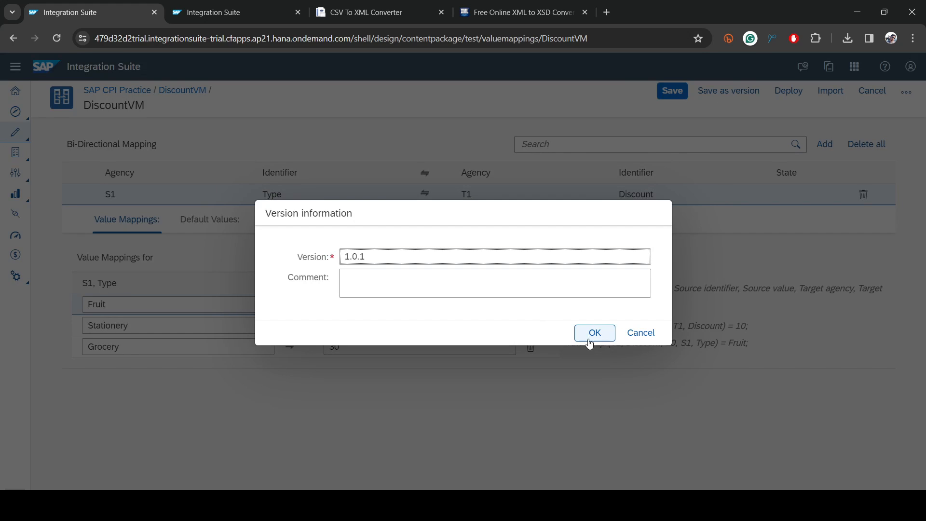
left_click(594, 333)
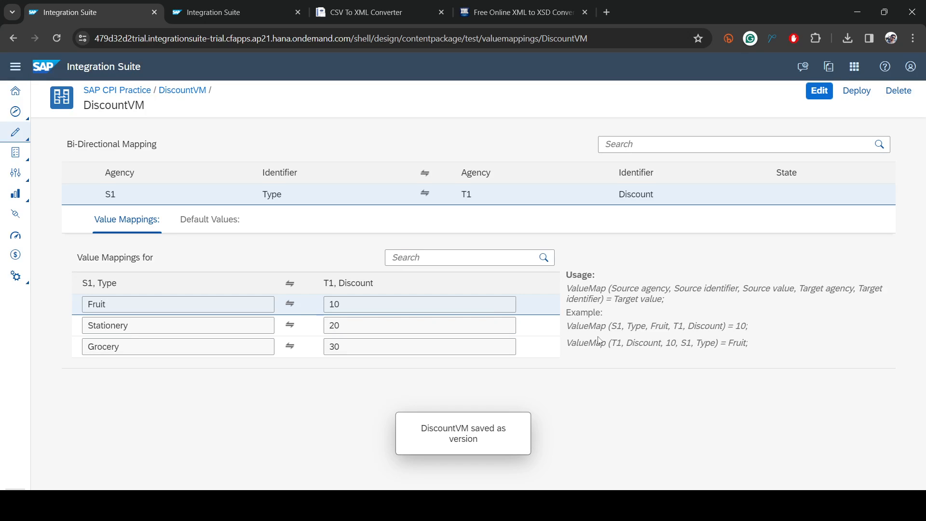
mouse_move(551, 307)
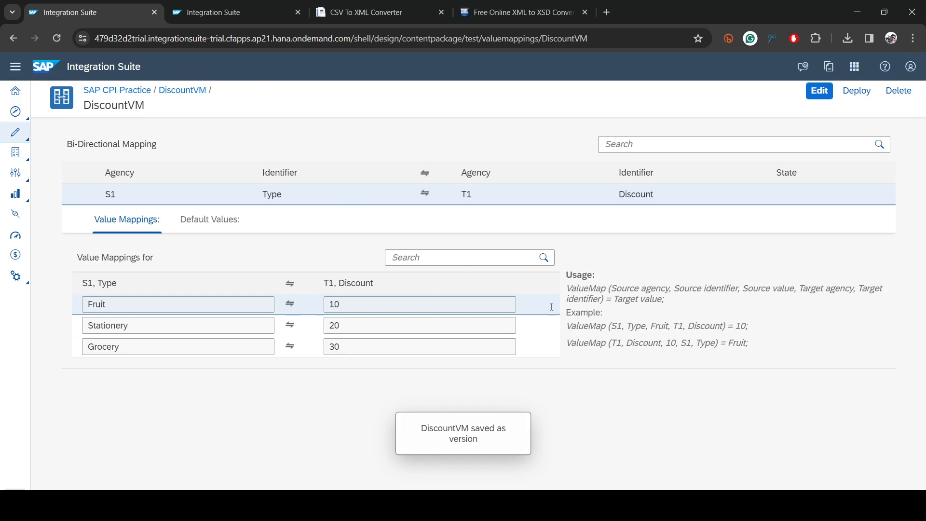
left_click(236, 12)
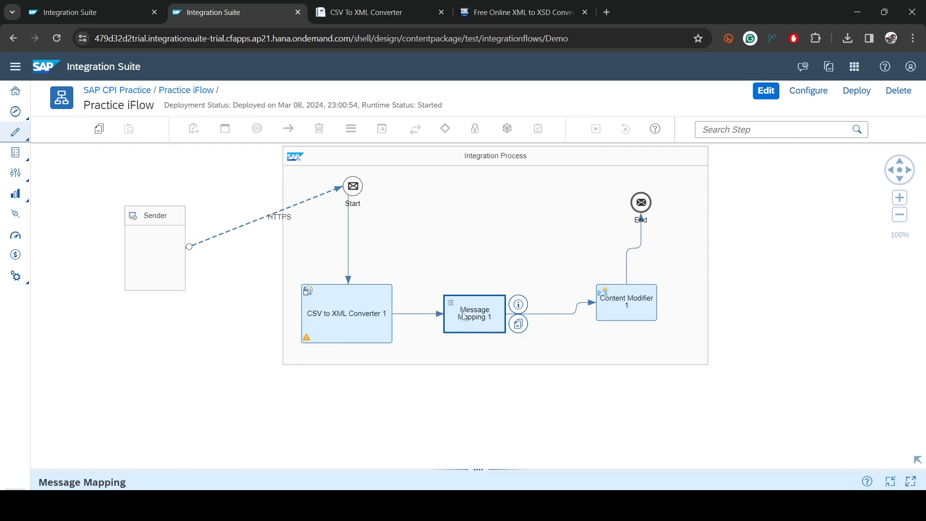
- Edit the Practice iFlow and open the TransformData message mapping with item structures expanded
left_click(765, 90)
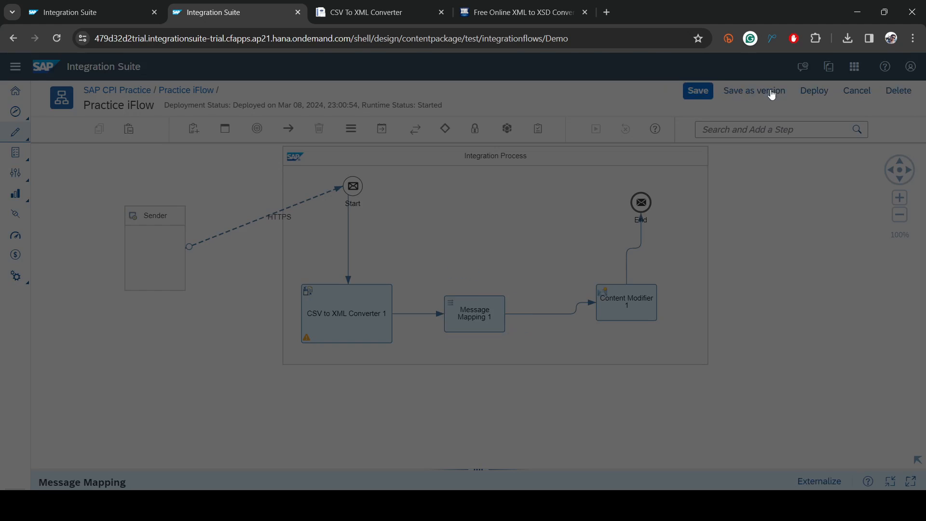
left_click(473, 313)
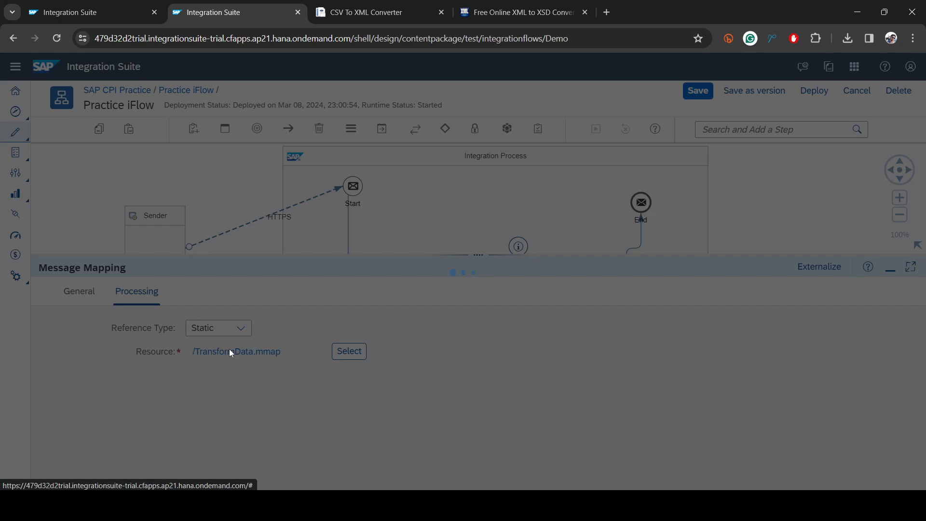
left_click(237, 351)
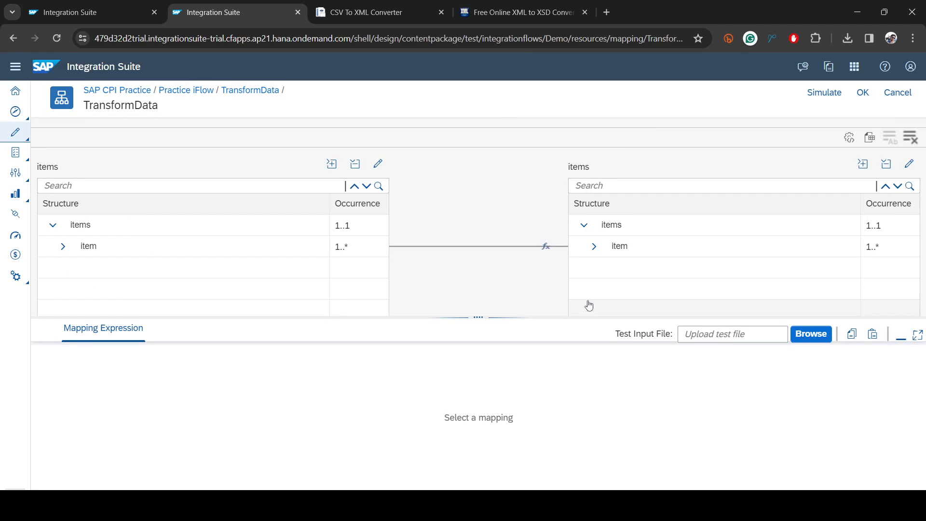
left_click(594, 246)
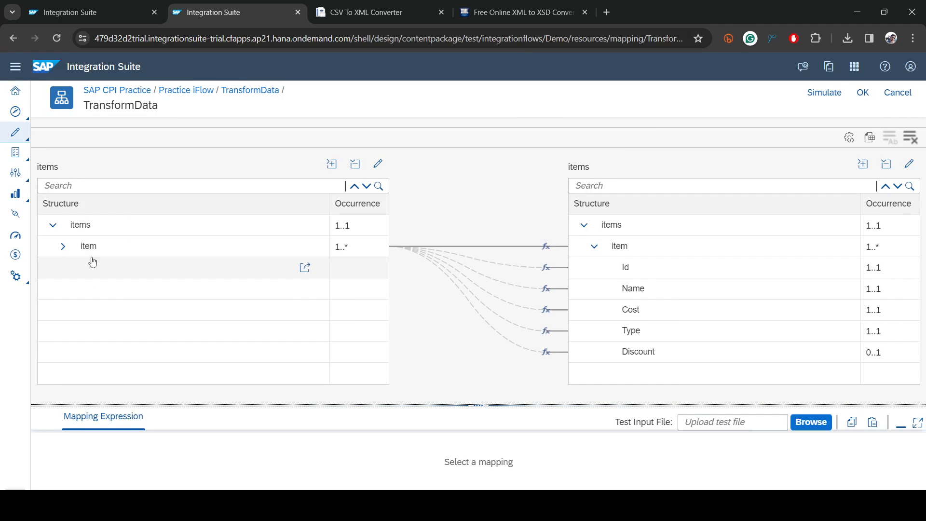
left_click(63, 246)
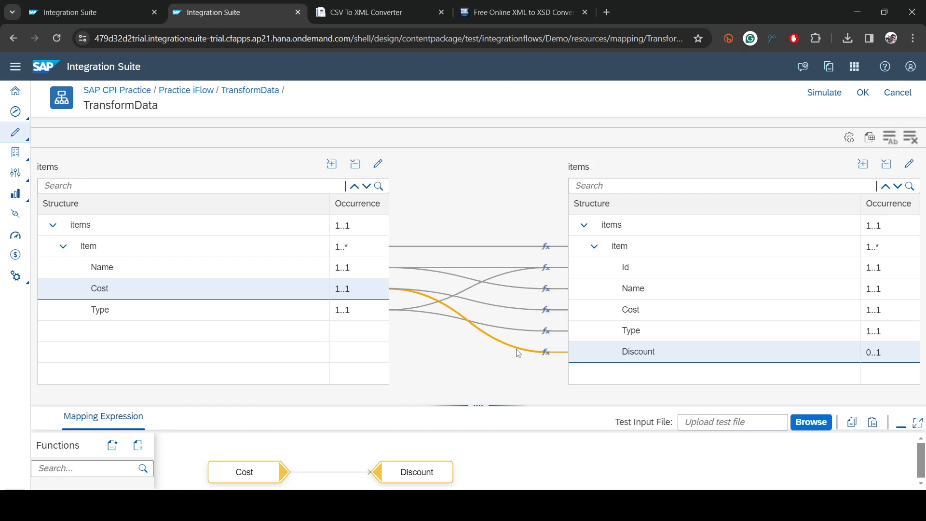
- Remove the Cost-to-Discount link and place Type in the Discount mapping expression
left_click(244, 472)
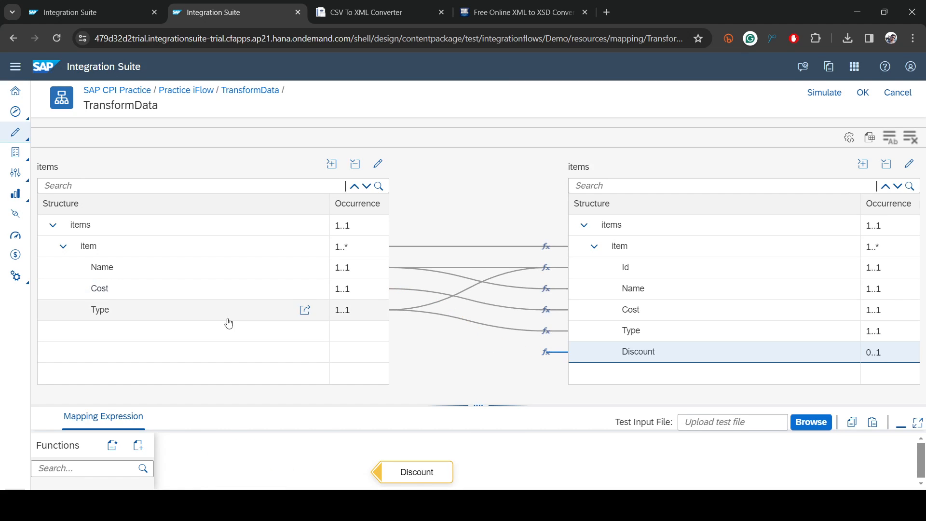
left_click(99, 309)
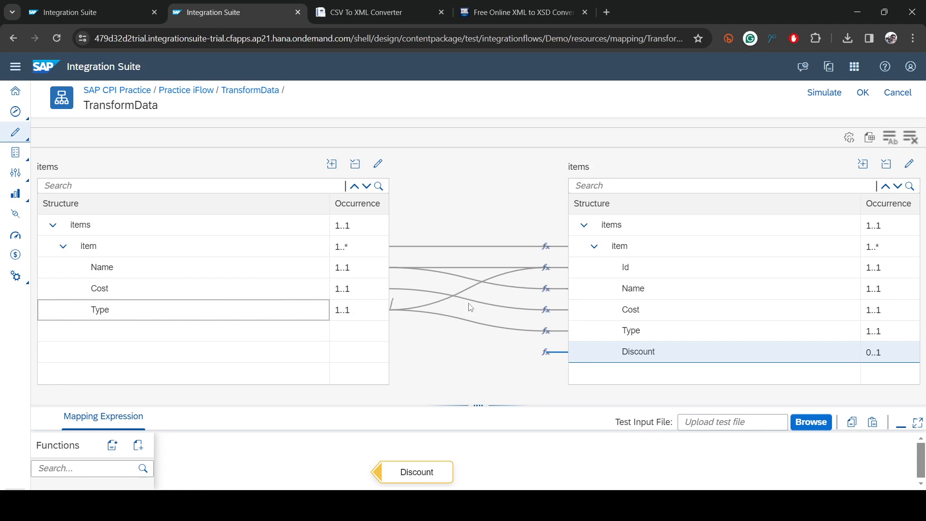
left_click(100, 310)
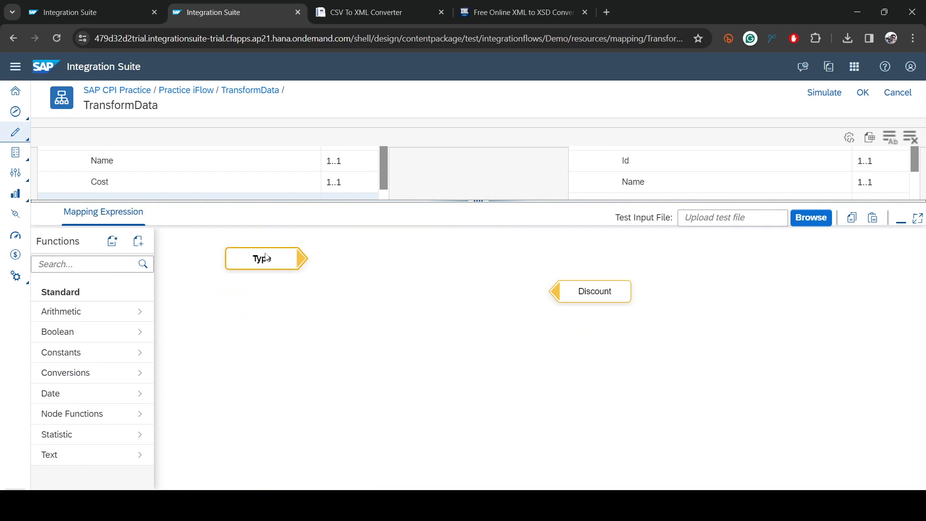
- Find valueMapping among the functions and place it on the Discount expression canvas
left_click(265, 259)
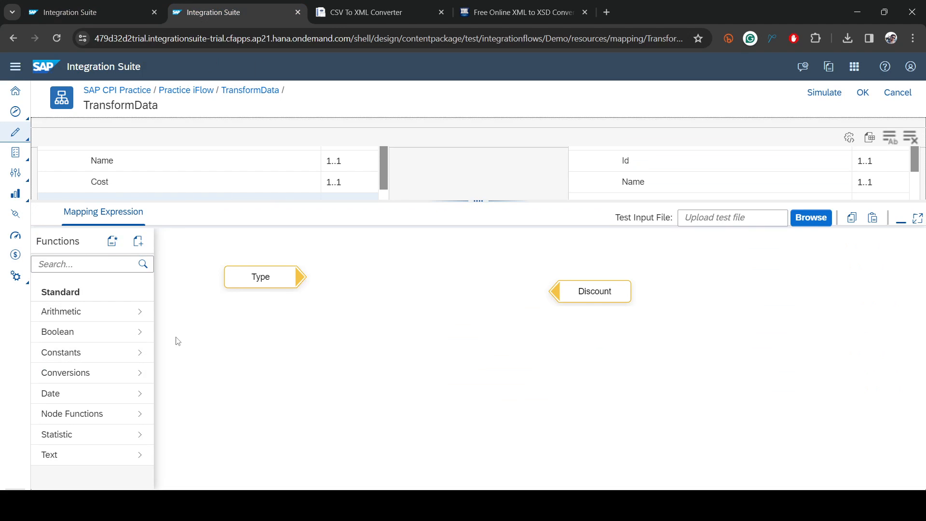
mouse_move(119, 352)
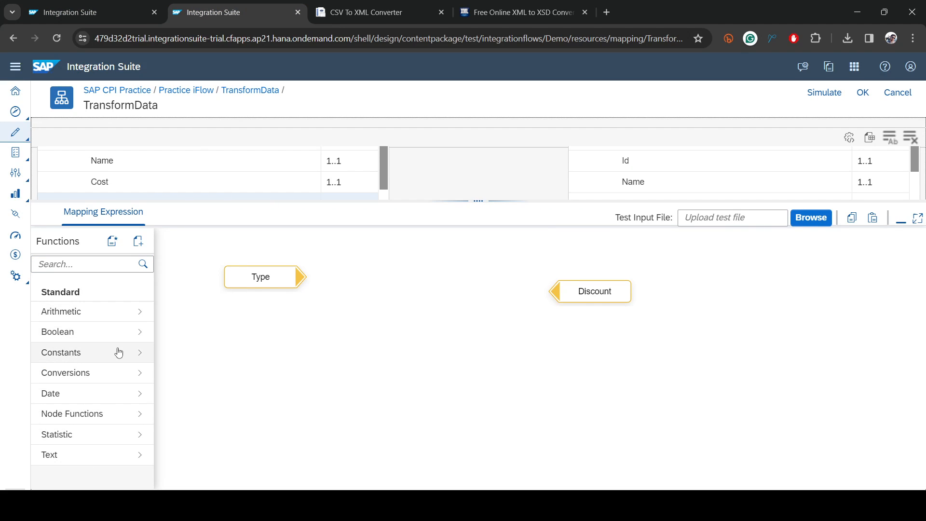
left_click(89, 264)
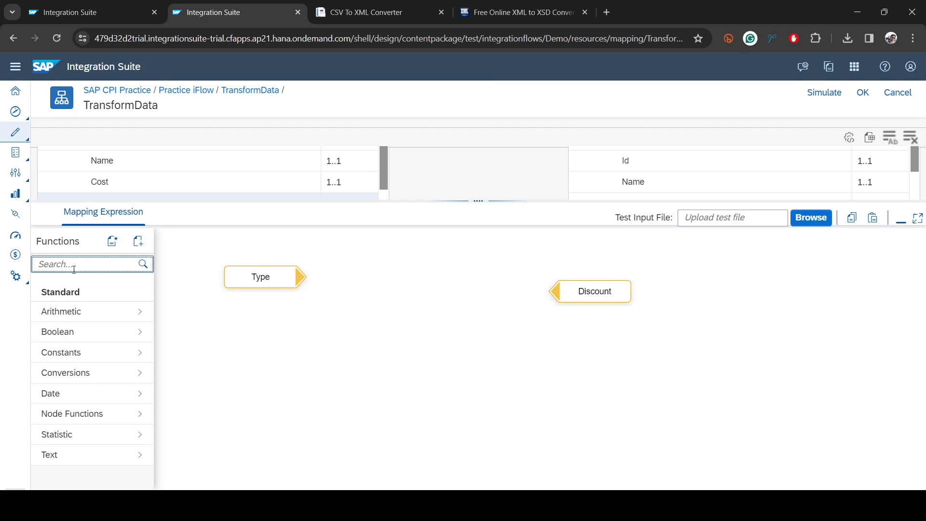
type("valu")
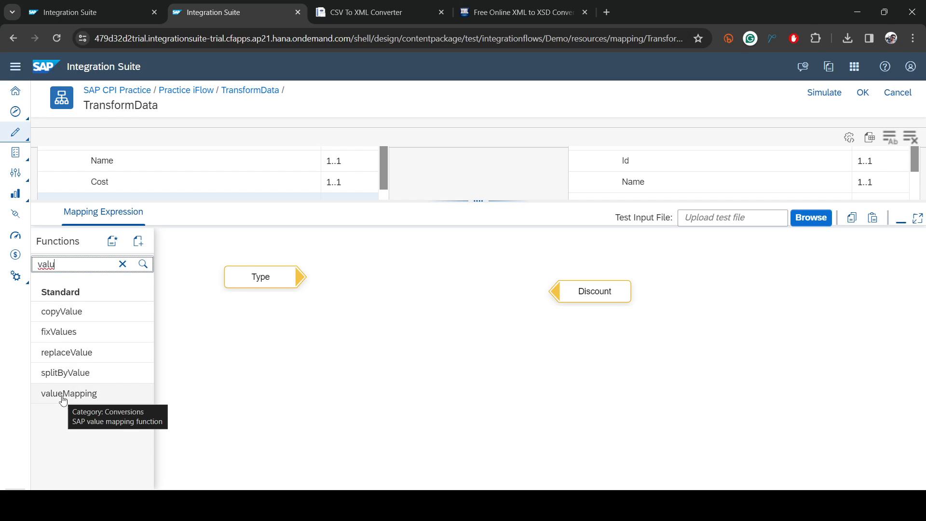
left_click(69, 394)
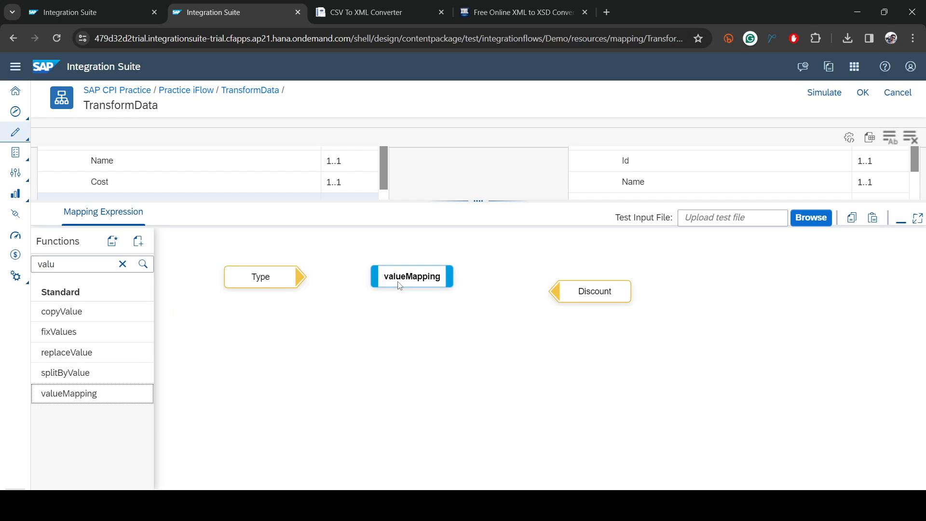
left_click(412, 275)
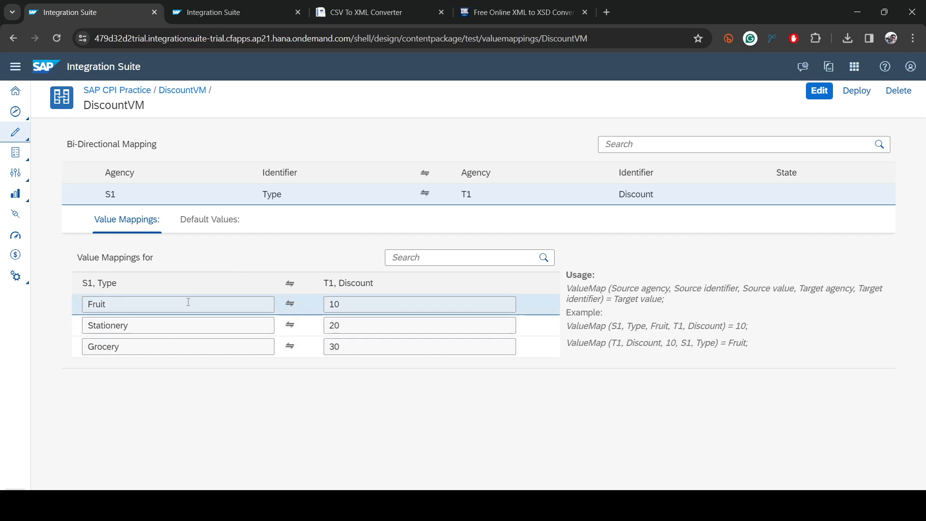
- Link Type into valueMapping and its output to Discount, checking DiscountVM entries
left_click(235, 12)
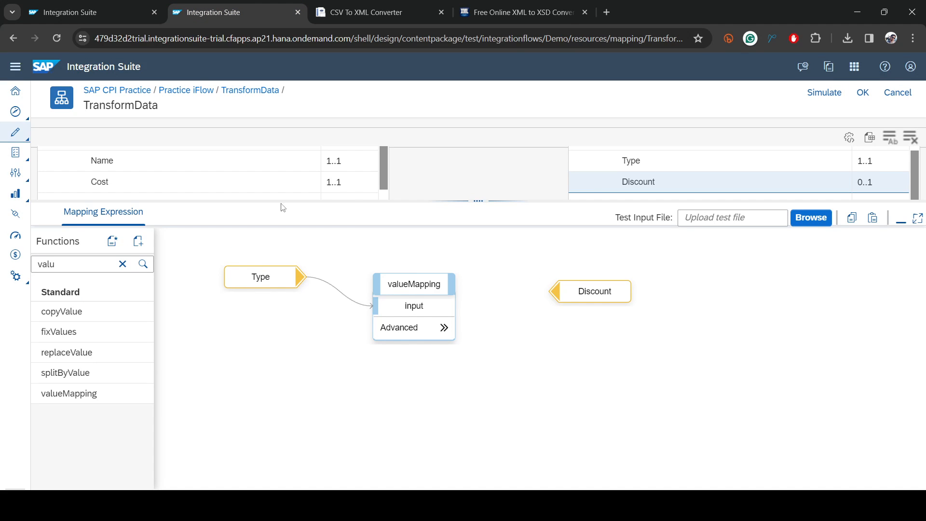
left_click(414, 305)
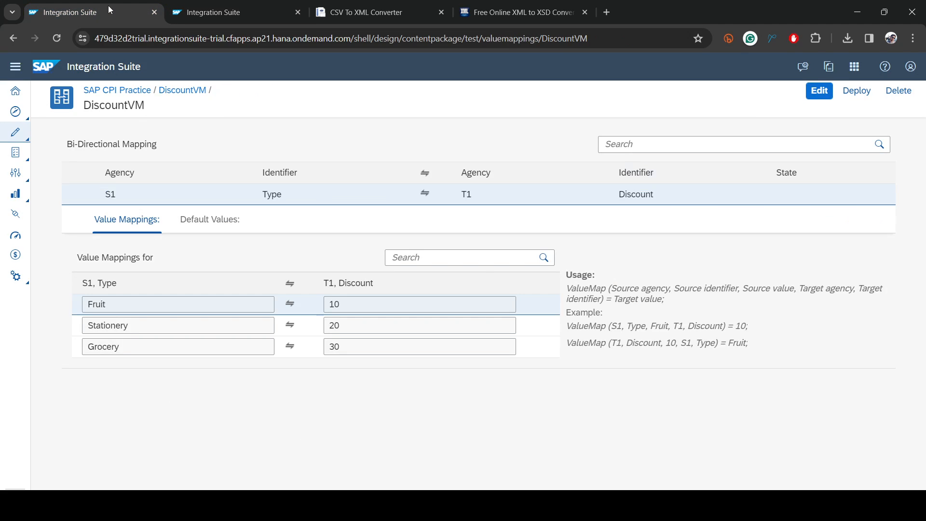
left_click(212, 12)
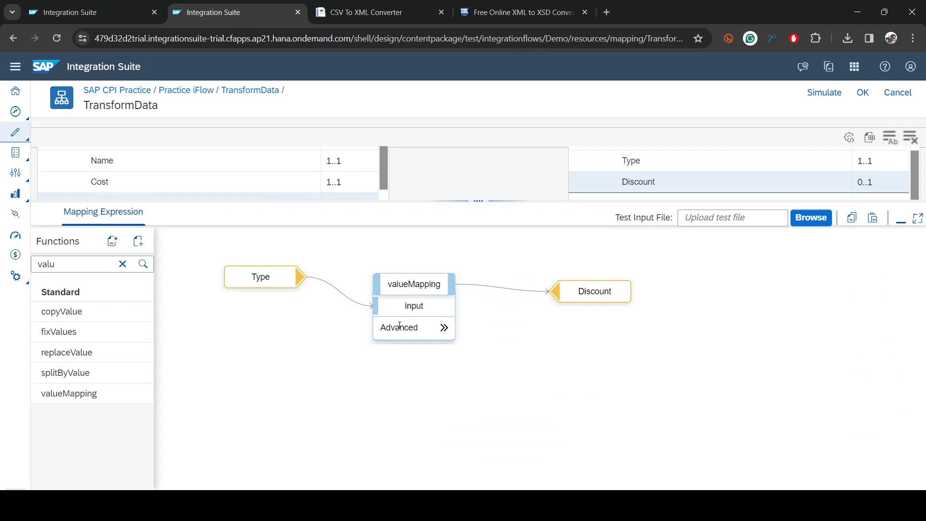
- Set valueMapping's source agency S1, source identifier Type and target identifier Discount
left_click(401, 327)
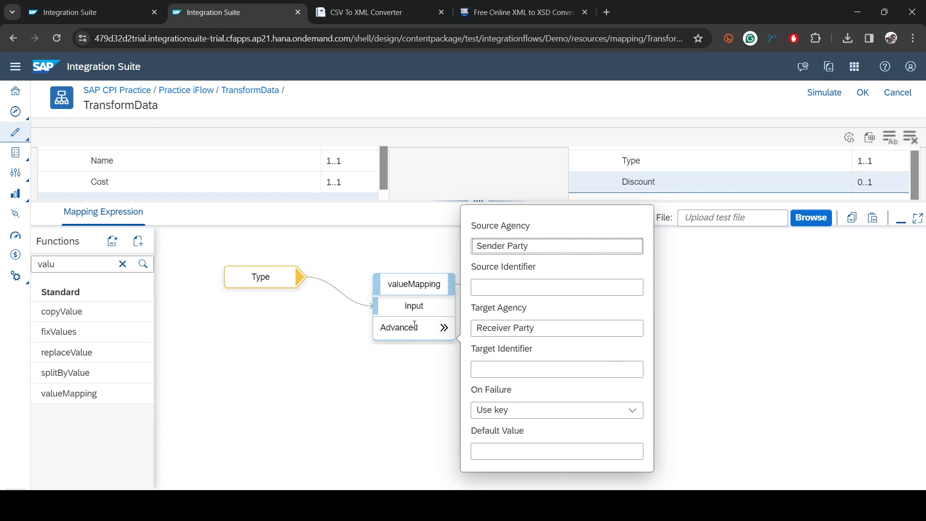
double_click(519, 247)
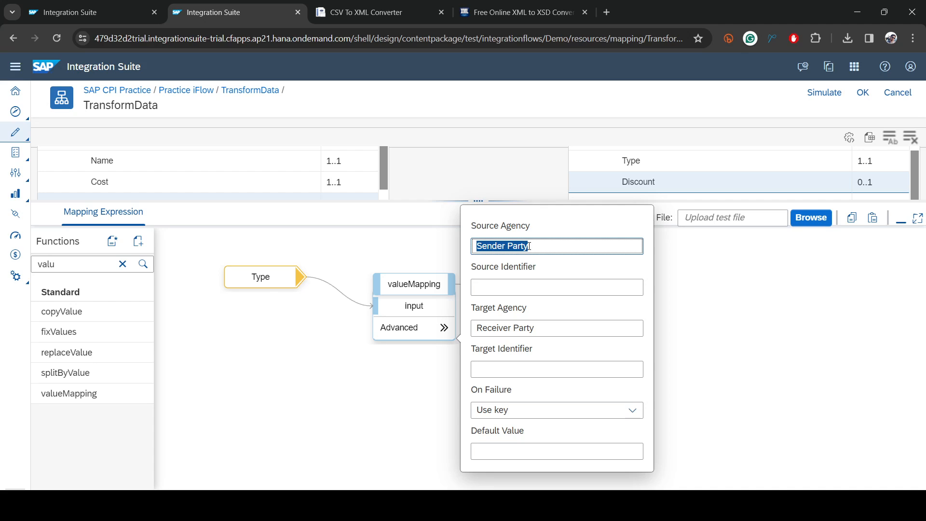
type("S1")
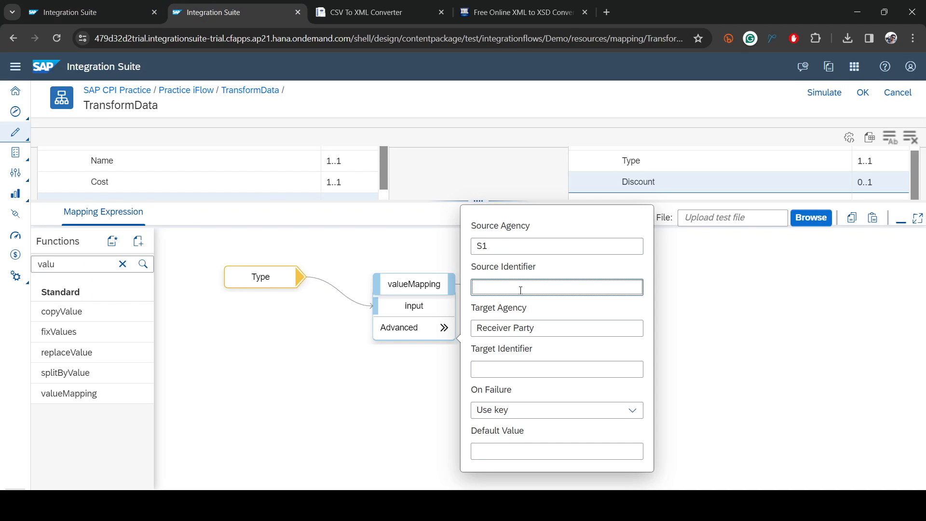
type("Type")
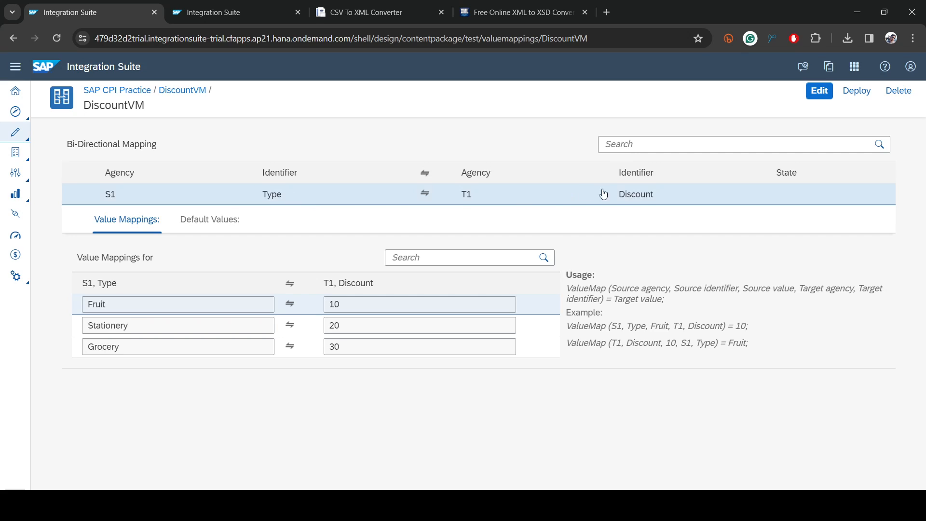
double_click(636, 194)
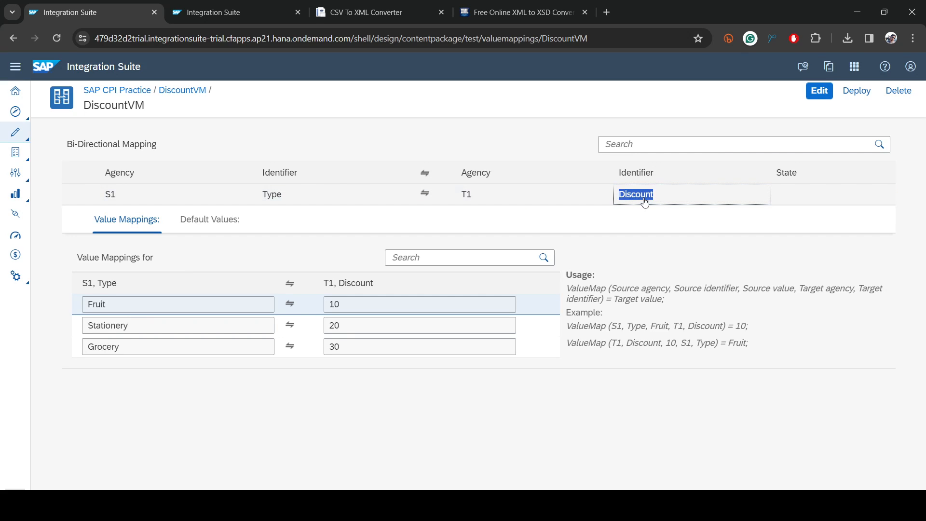
left_click(234, 12)
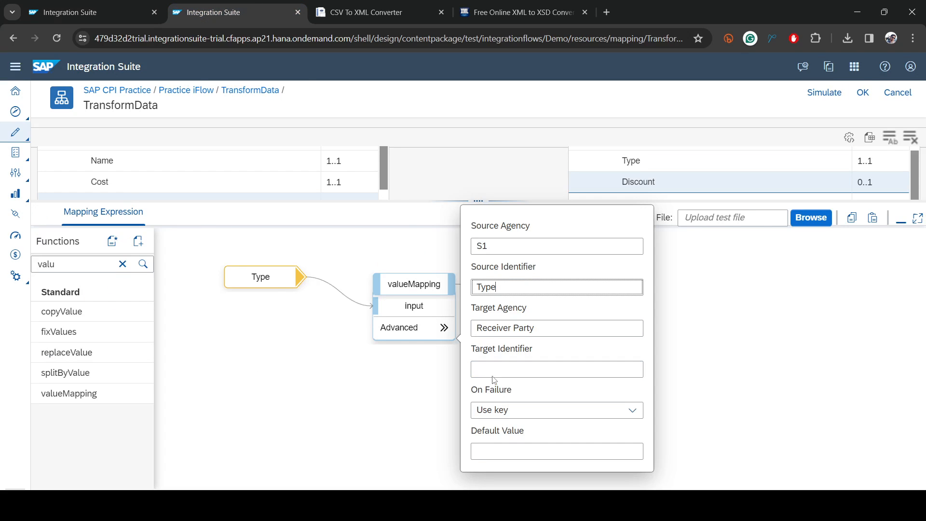
type("Discount")
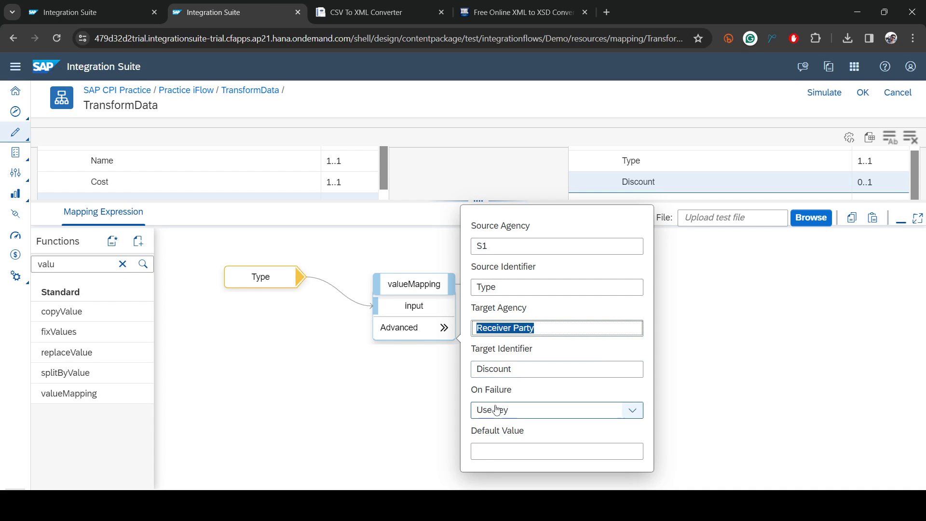
- Set target agency T1 and fall back to default value 0 on failure
left_click(556, 368)
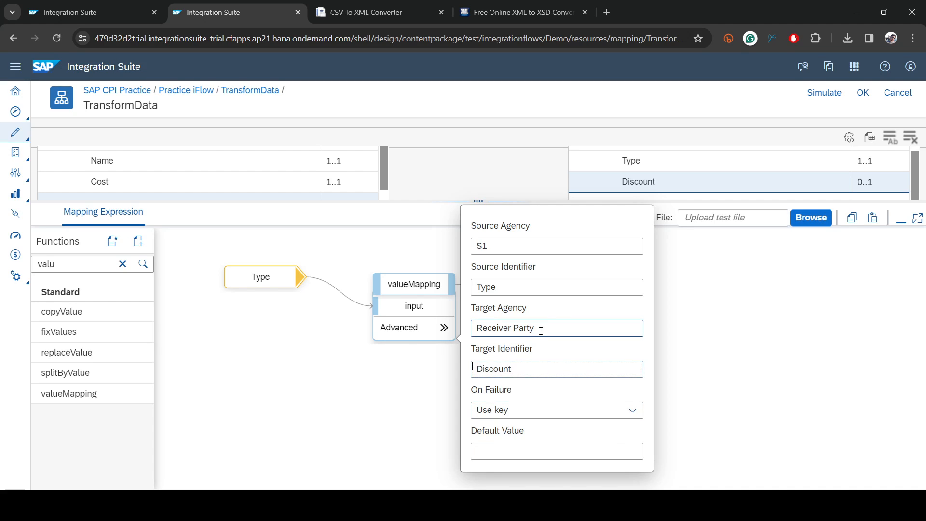
type("T1")
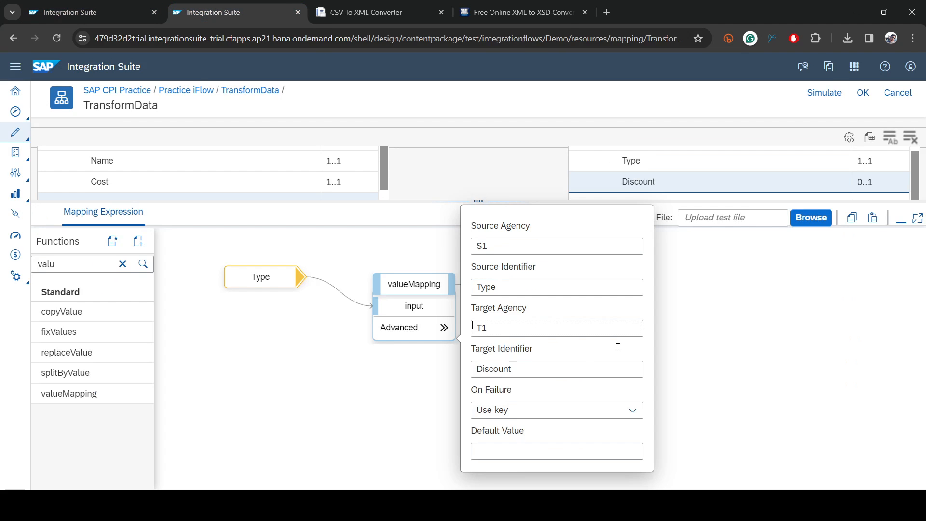
left_click(631, 411)
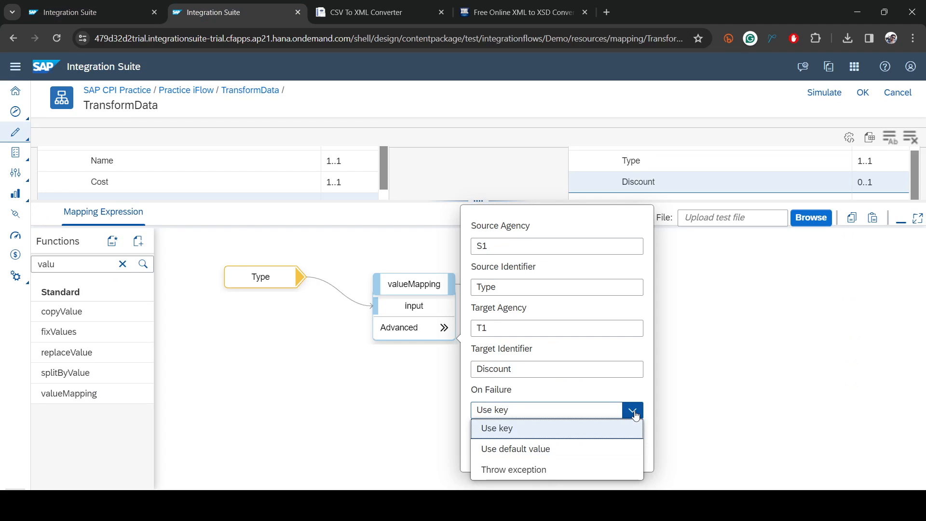
left_click(514, 448)
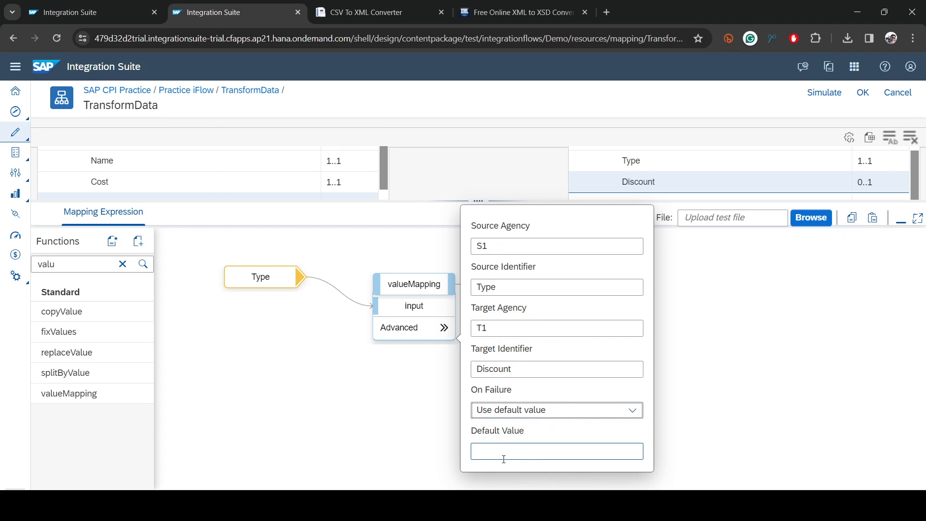
left_click(556, 451)
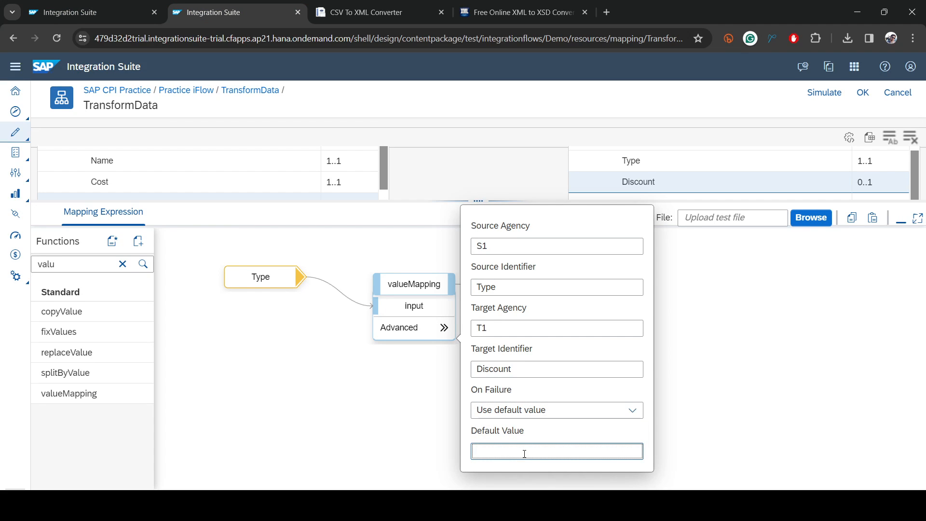
type("0")
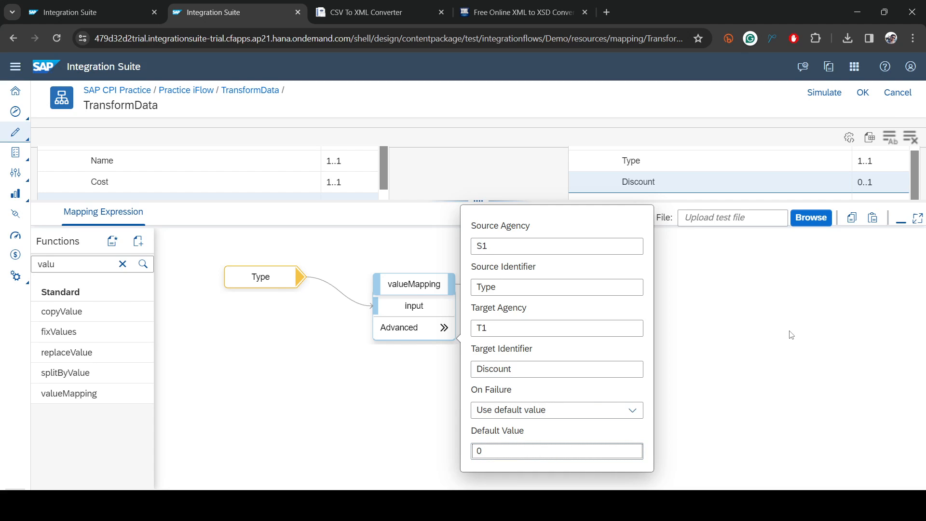
mouse_move(779, 320)
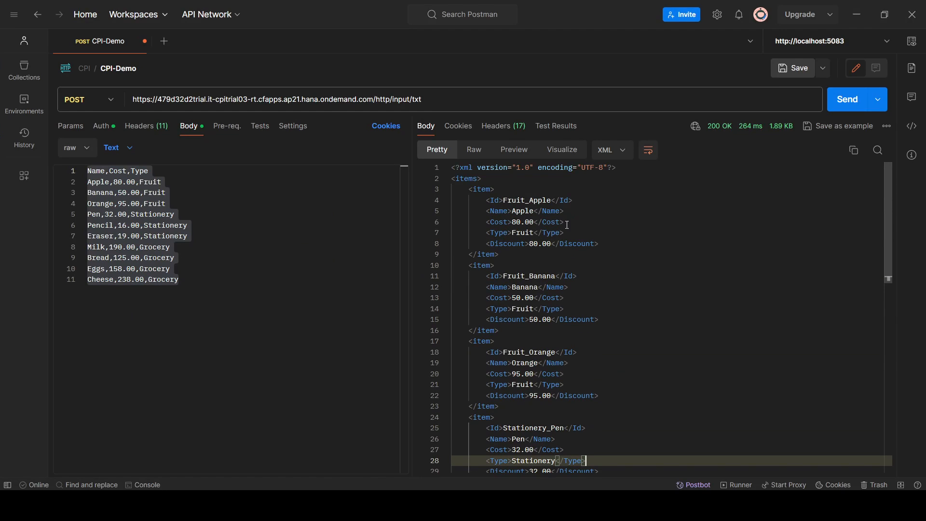
mouse_move(857, 14)
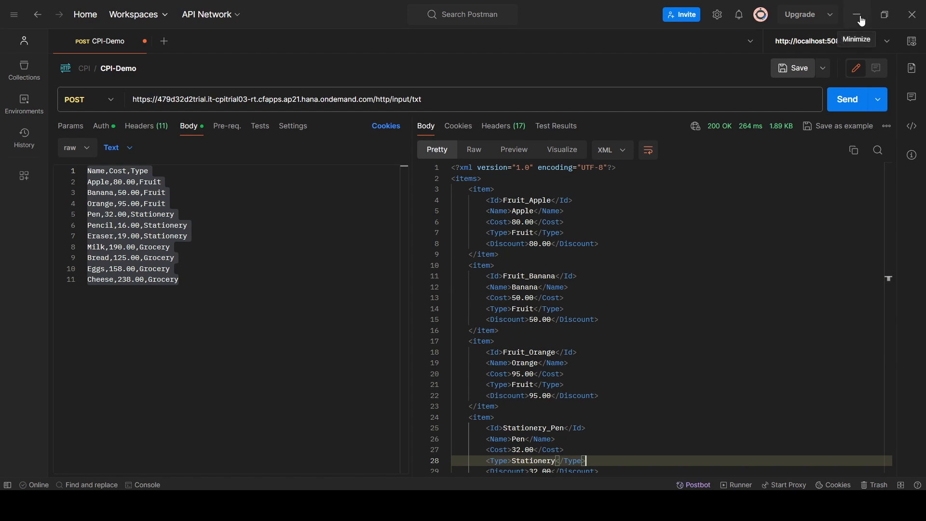
mouse_move(859, 15)
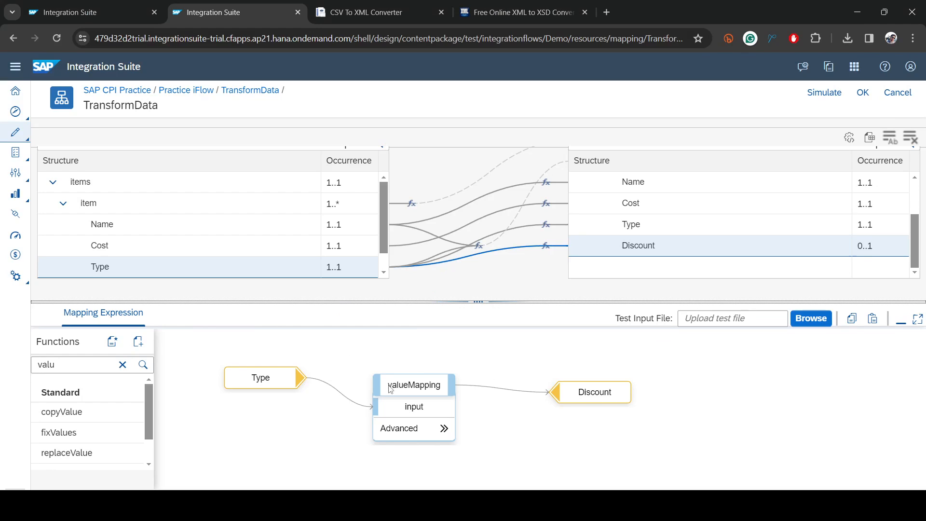
- Apply the mapping edits, then load input.xml into the TransformData.mmap simulation
left_click(861, 92)
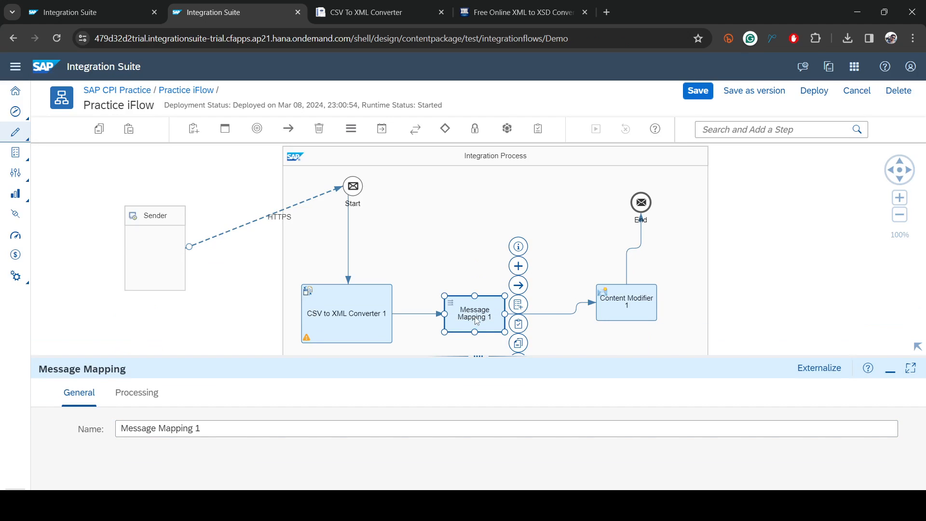
left_click(136, 393)
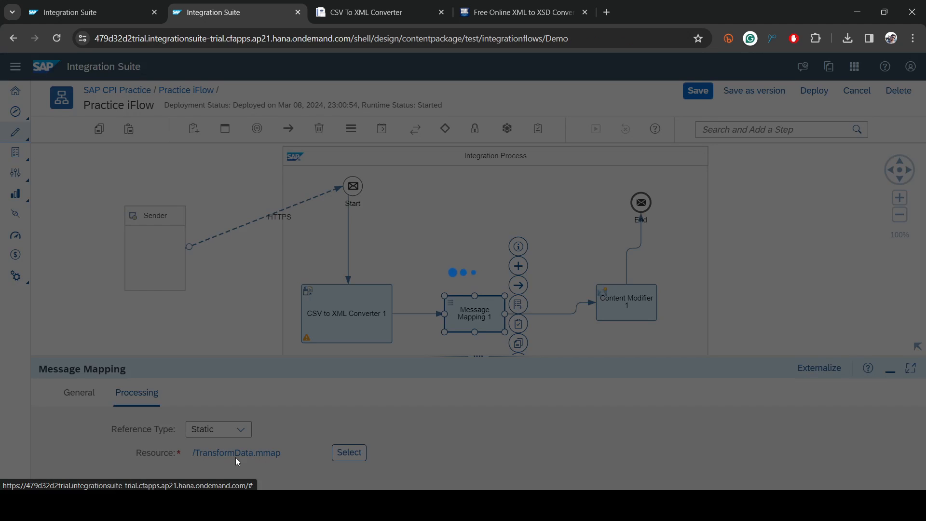
left_click(235, 453)
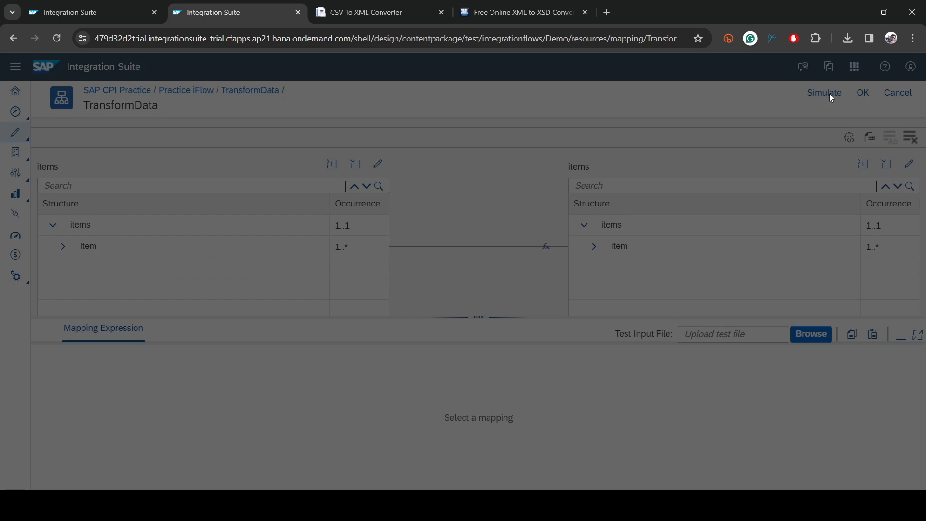
left_click(810, 334)
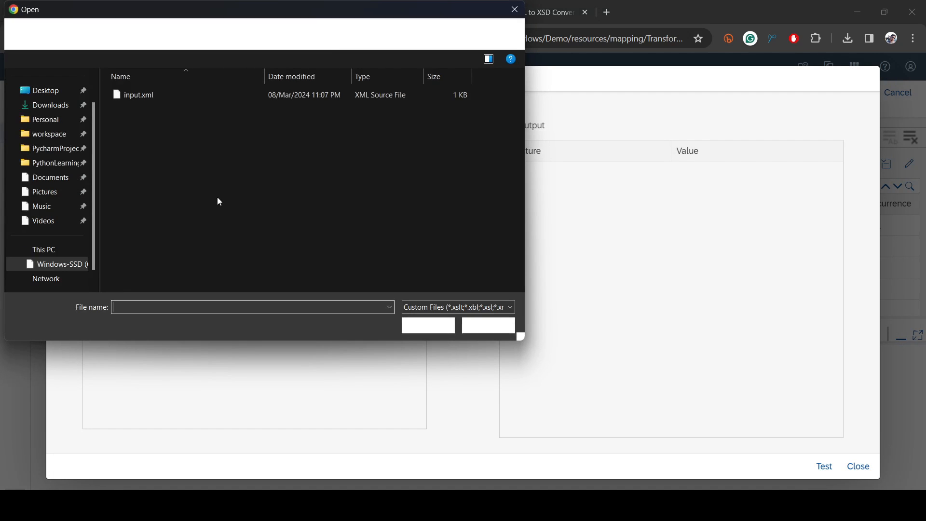
double_click(138, 95)
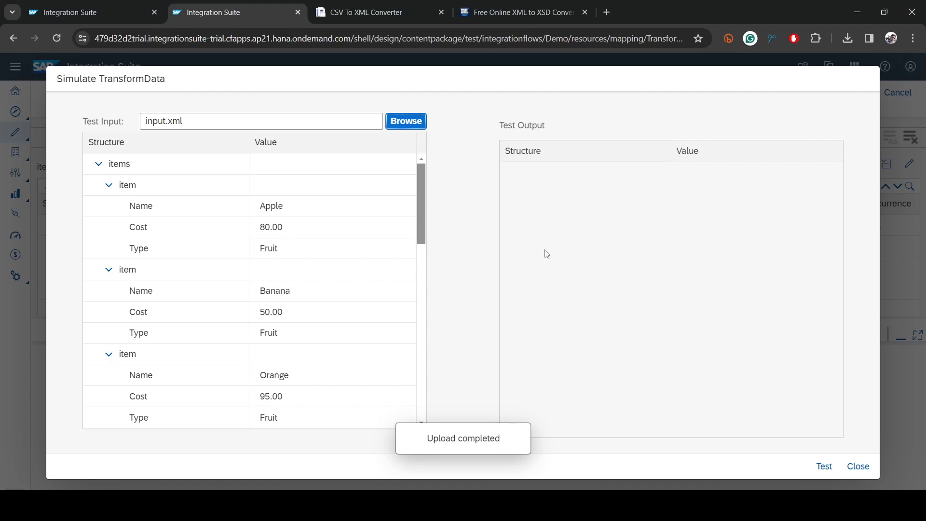
left_click(823, 466)
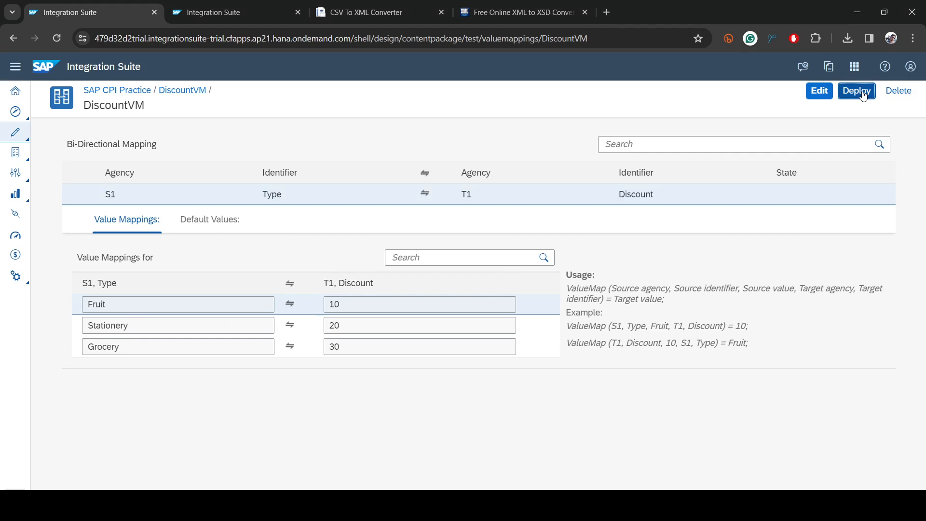
- Deploy DiscountVM to the Cloud Integration runtime and return to the TransformData simulation
left_click(856, 91)
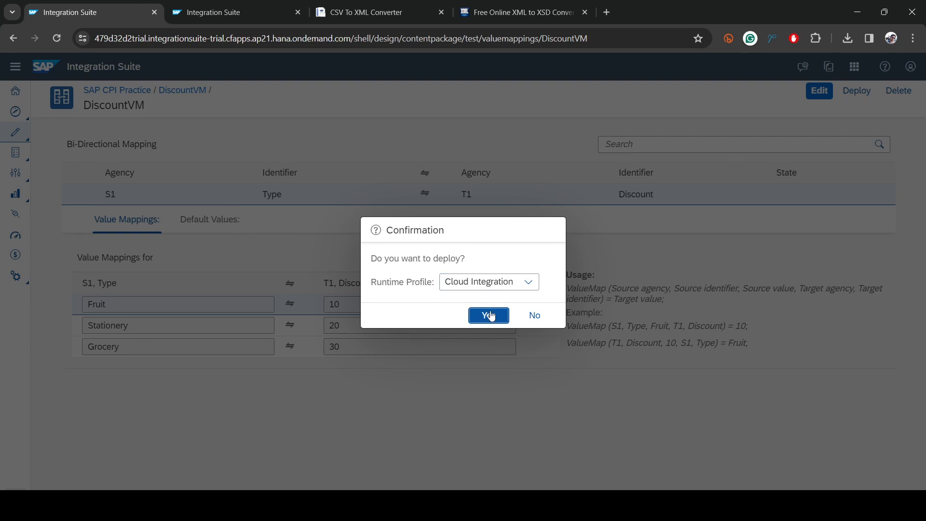
left_click(488, 315)
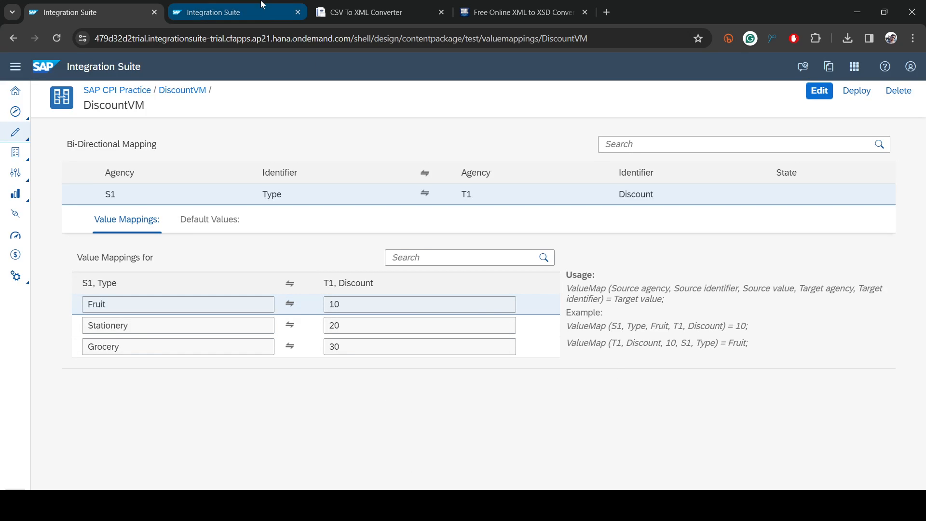
left_click(92, 11)
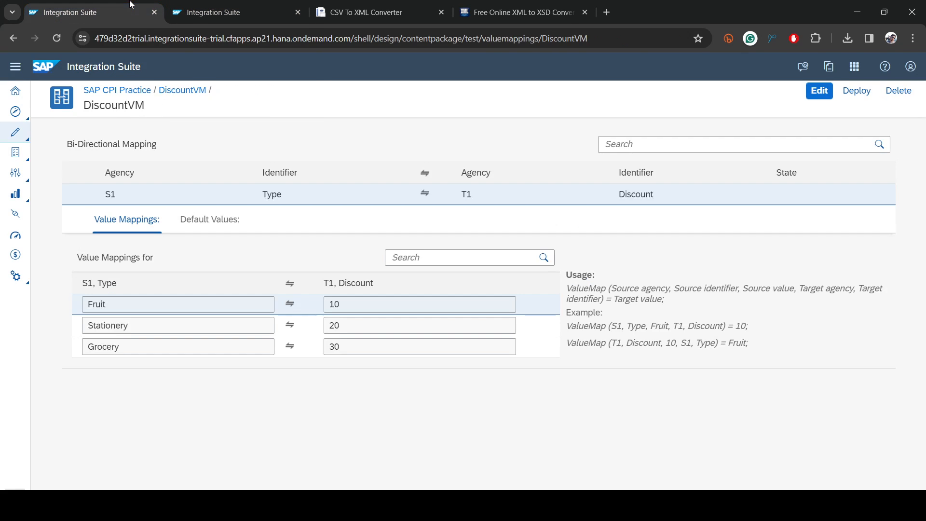
left_click(856, 91)
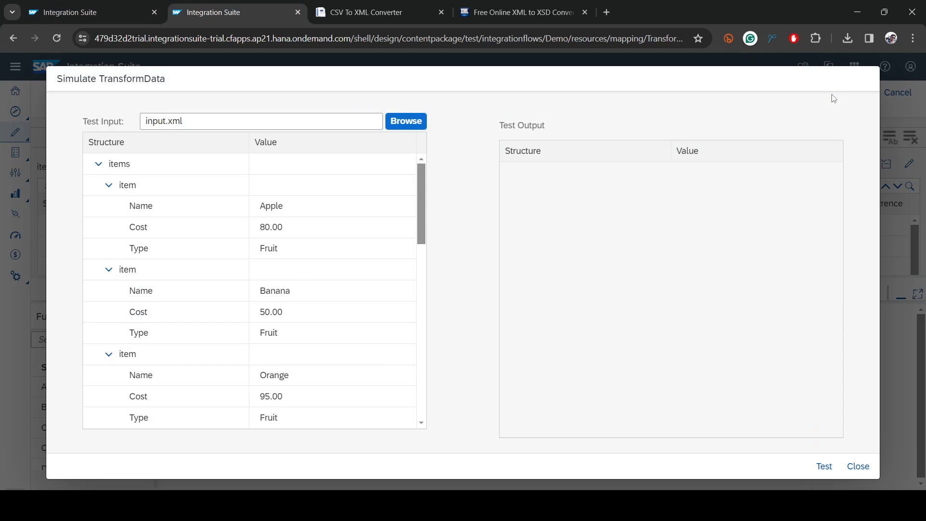
mouse_move(338, 307)
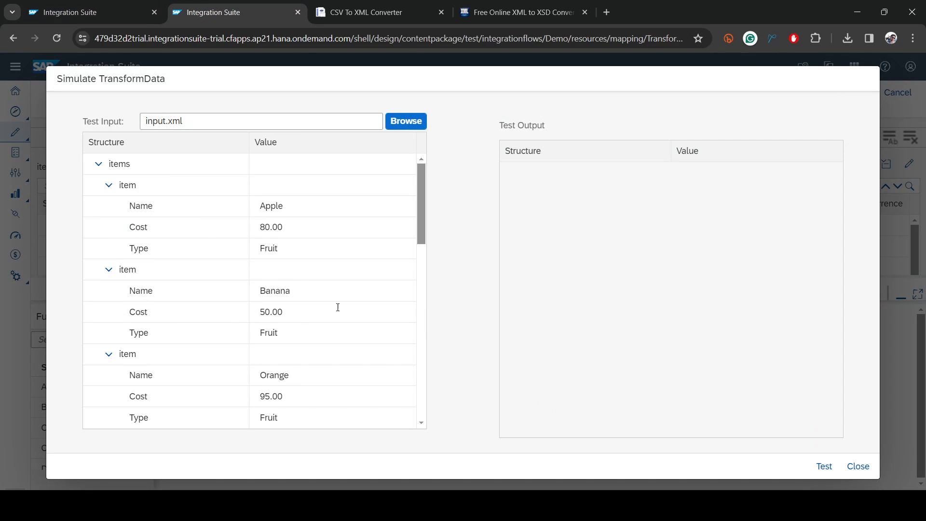
- Run the test and review output: Fruit 10, Stationery 20, Grocery 30 discounts
left_click(823, 466)
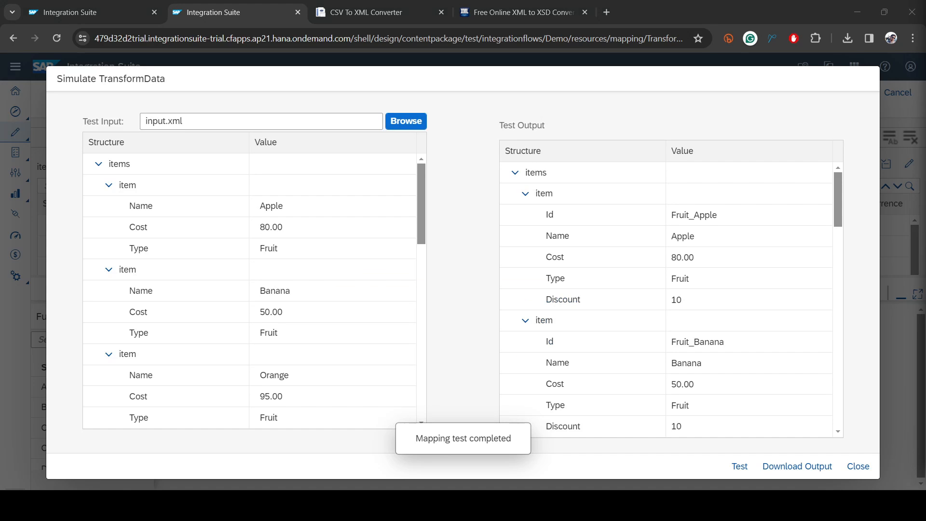
mouse_move(546, 245)
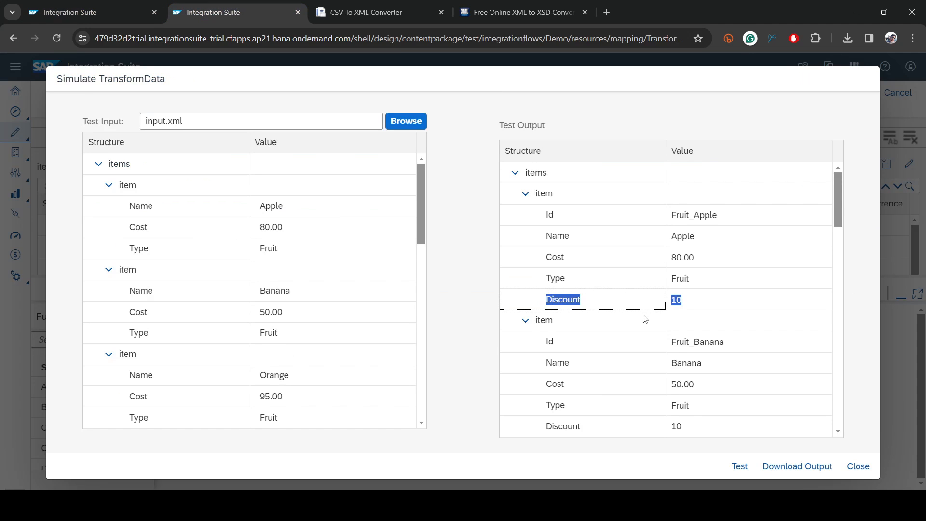
scroll("down", 3)
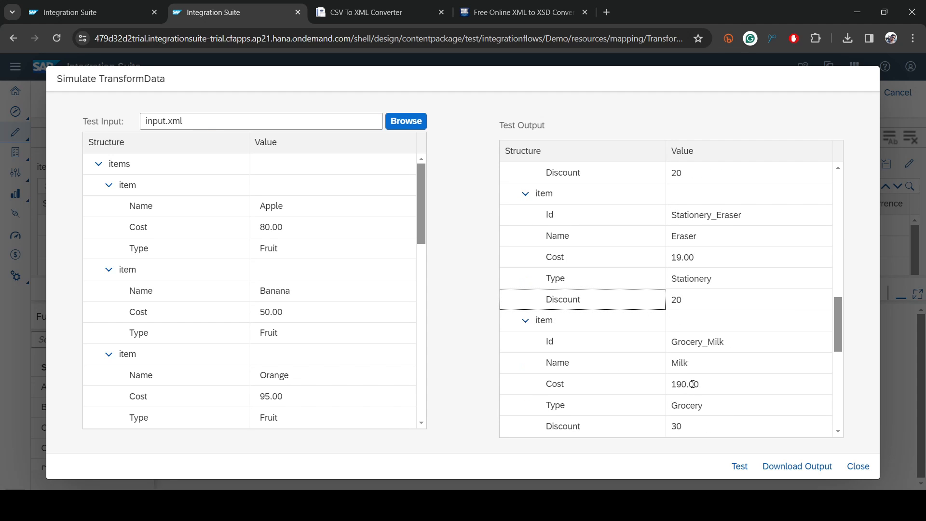
scroll("down", 3)
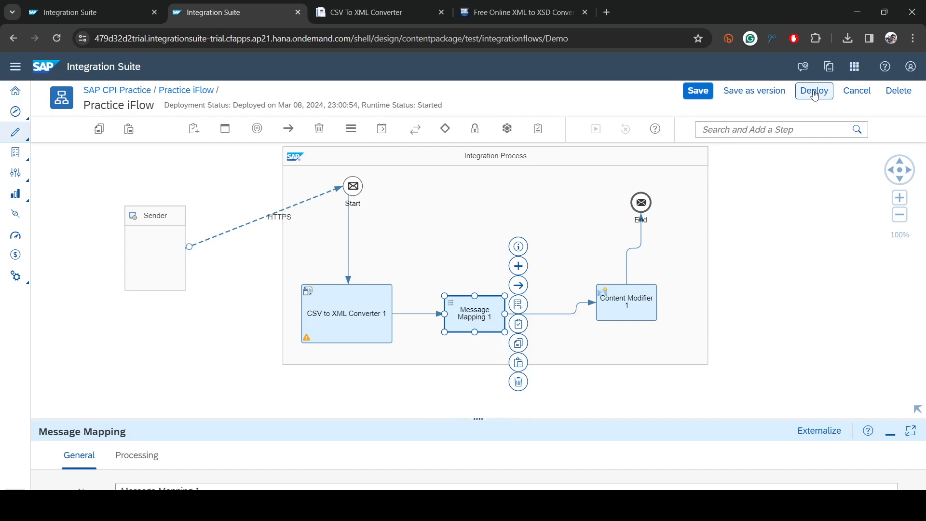
- Save the Practice iFlow as version 1.0.7 and confirm its redeployment
left_click(815, 90)
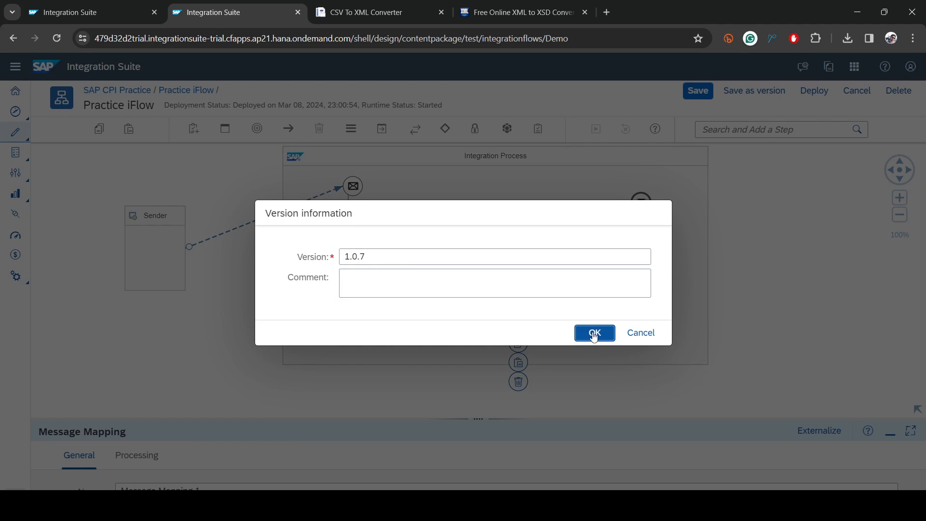
left_click(594, 333)
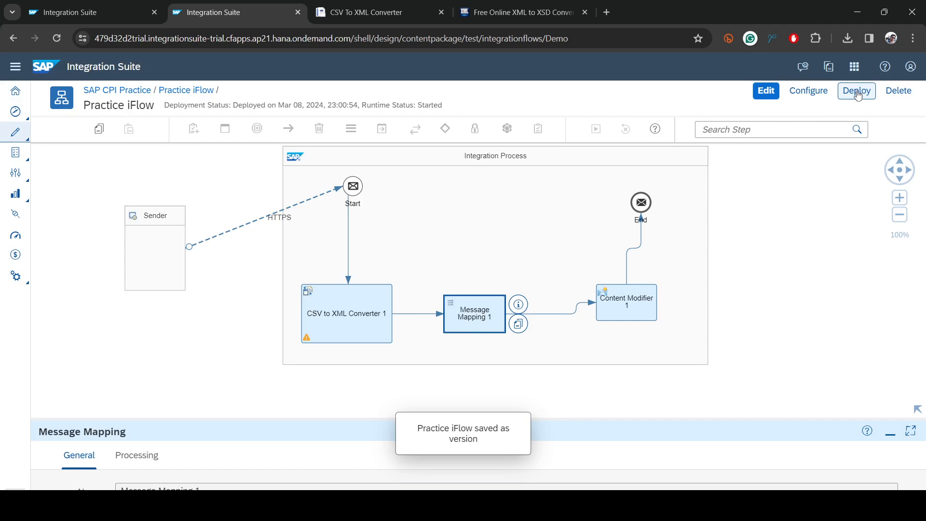
left_click(856, 90)
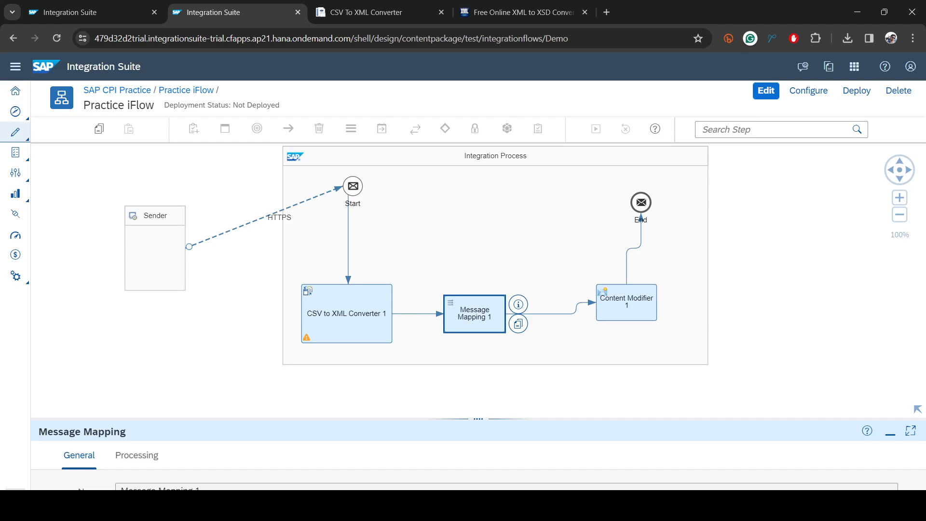
left_click(856, 91)
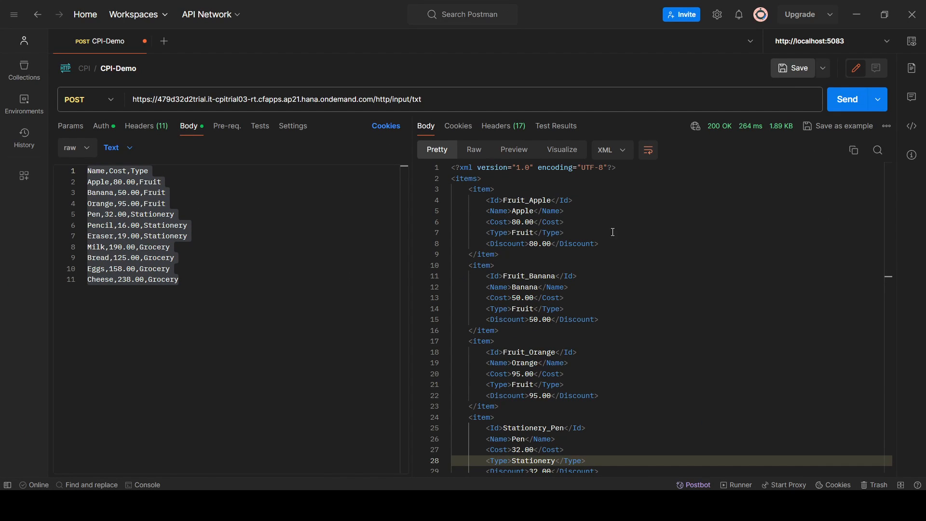
- Resend the CSV items and view the response as XML with Fruit 10 and Stationery 20
left_click(483, 340)
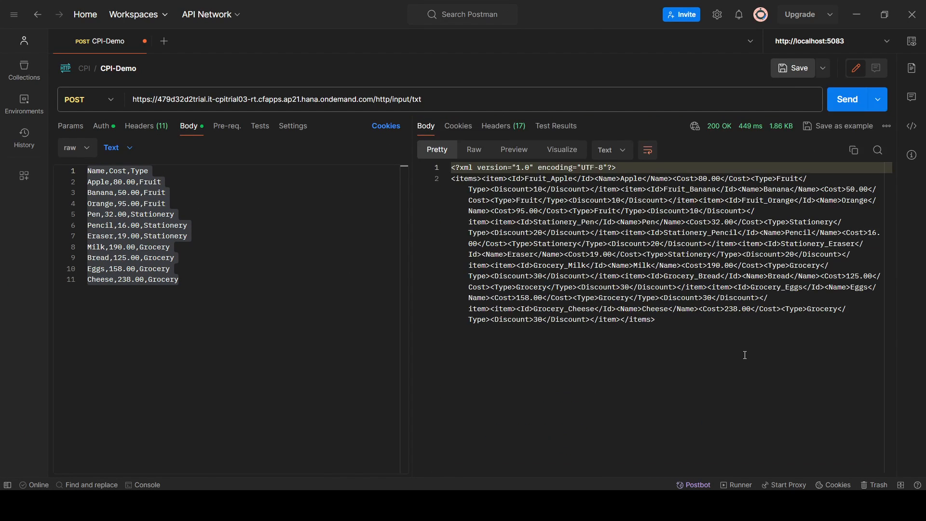
left_click(606, 149)
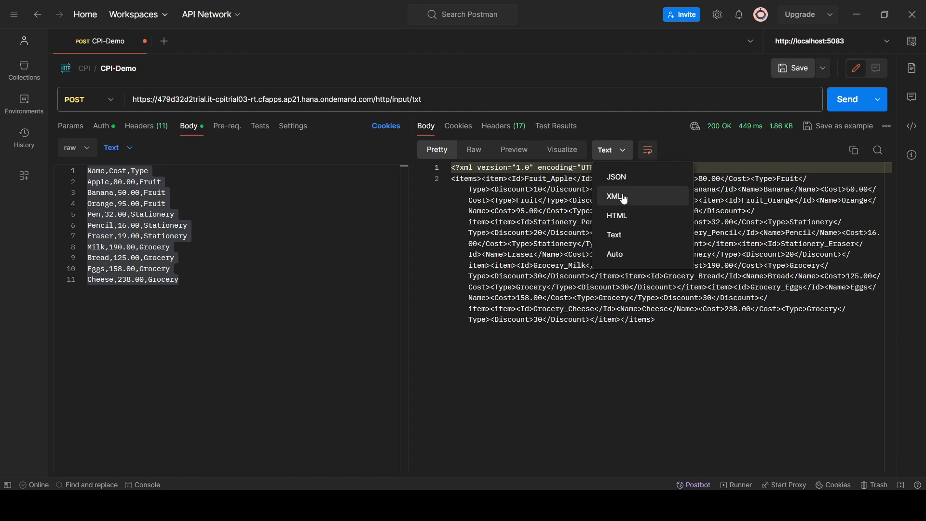
left_click(614, 196)
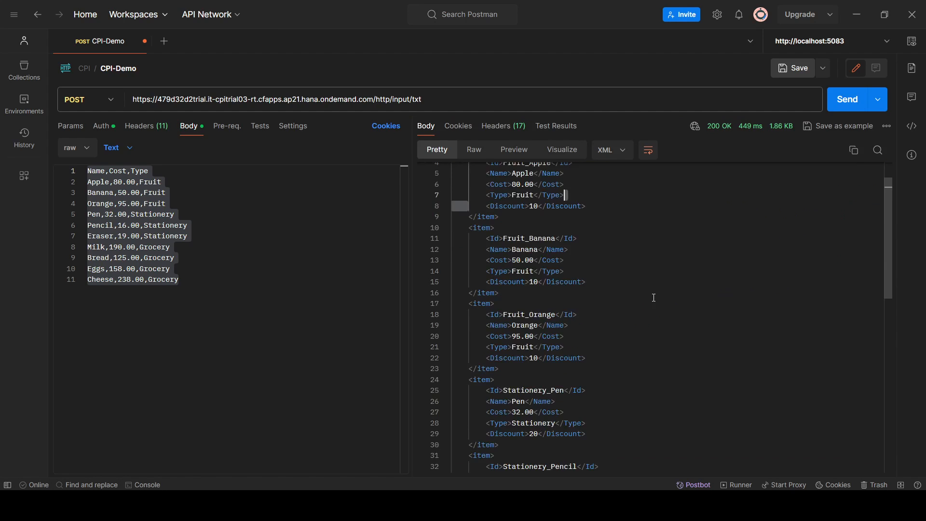
scroll("down", 3)
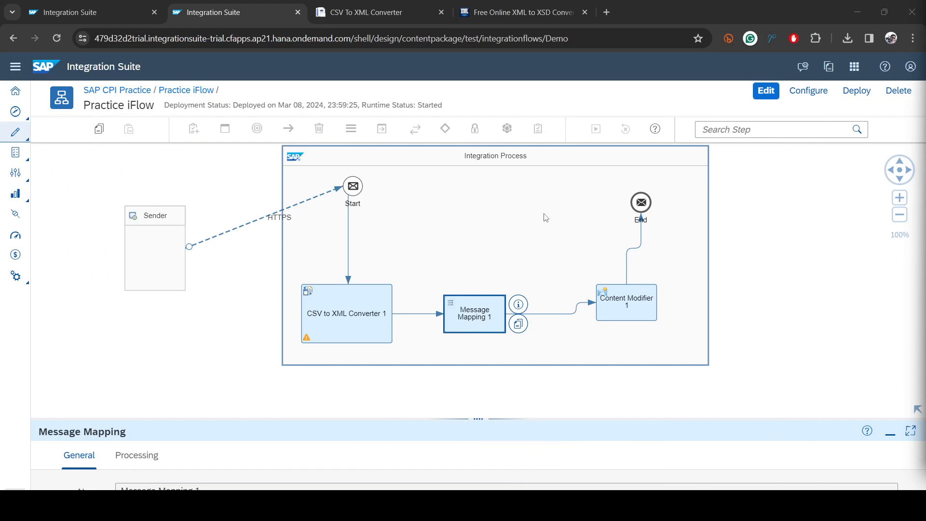
mouse_move(539, 219)
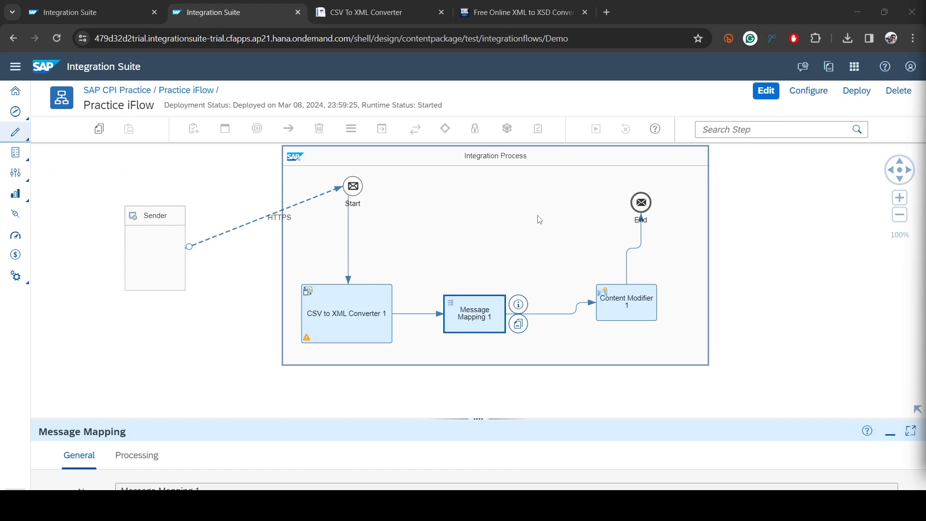